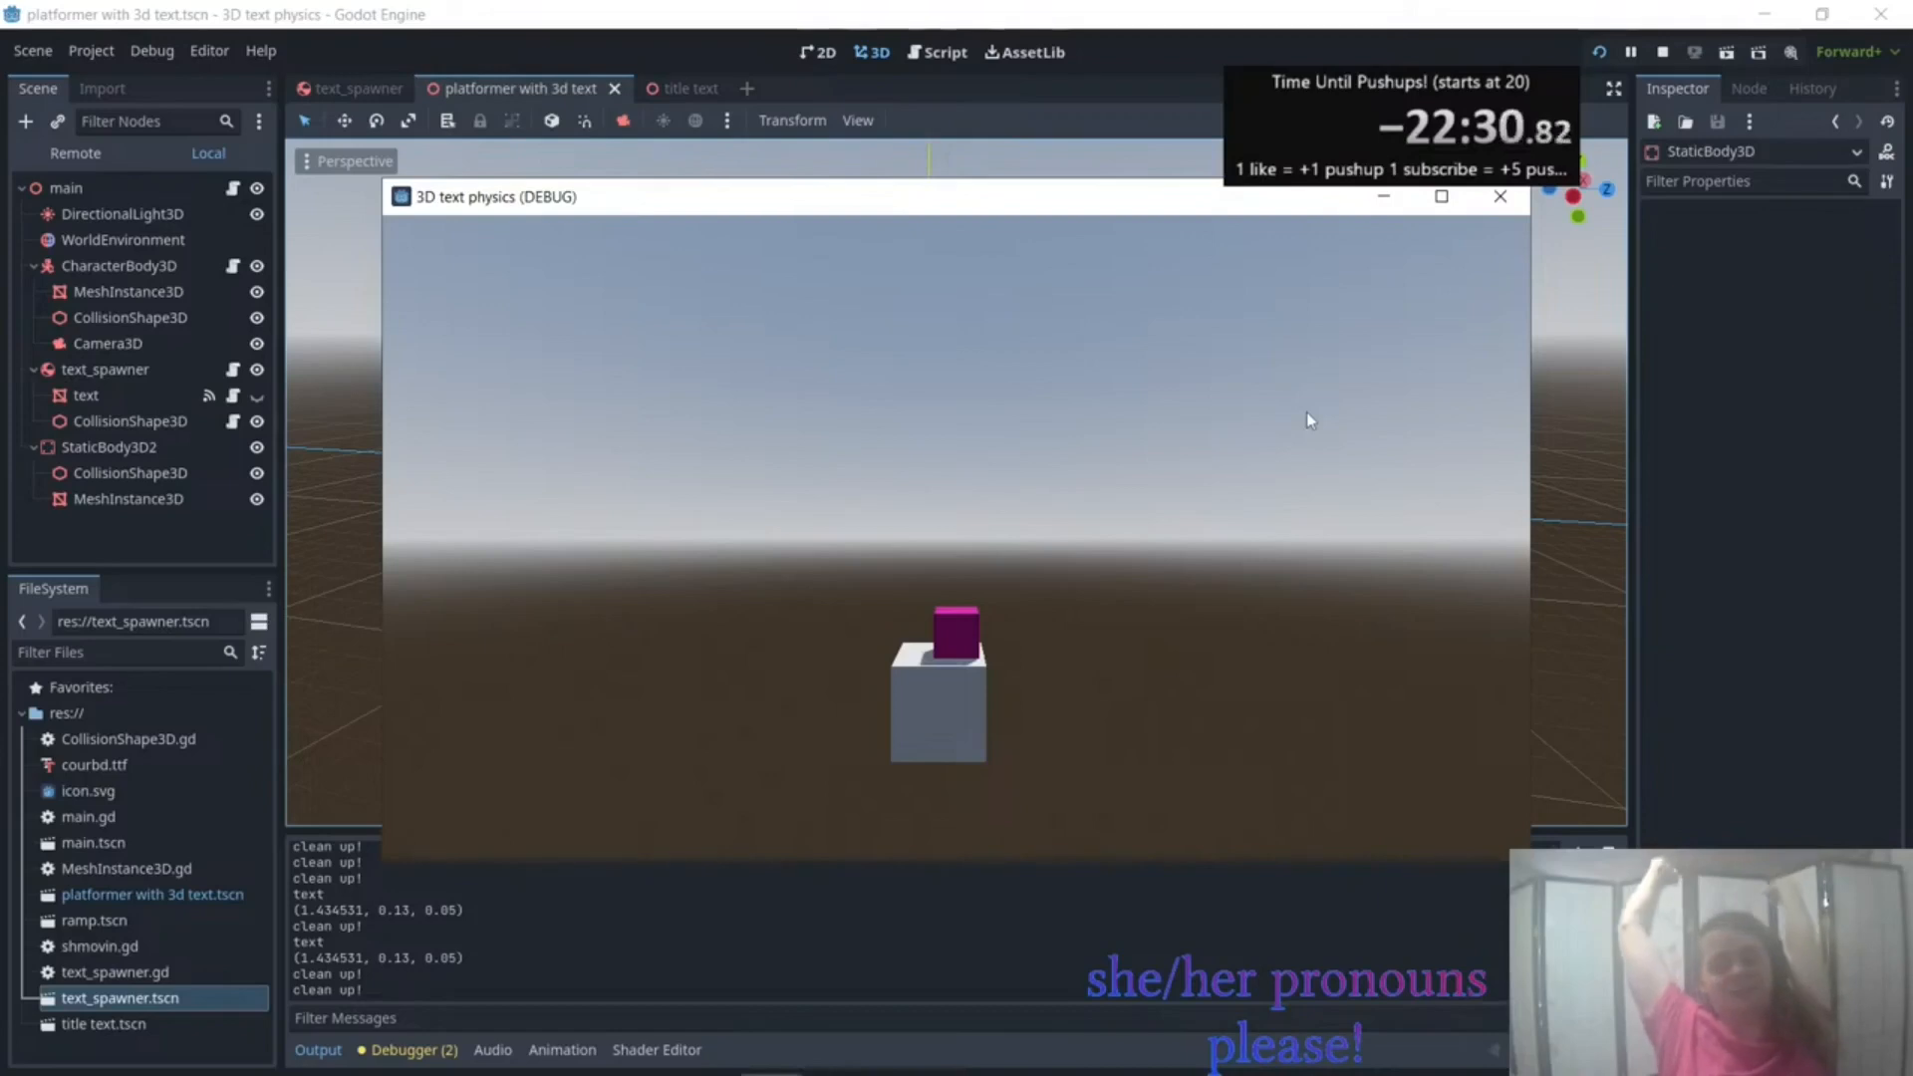
mouse_move(1395, 297)
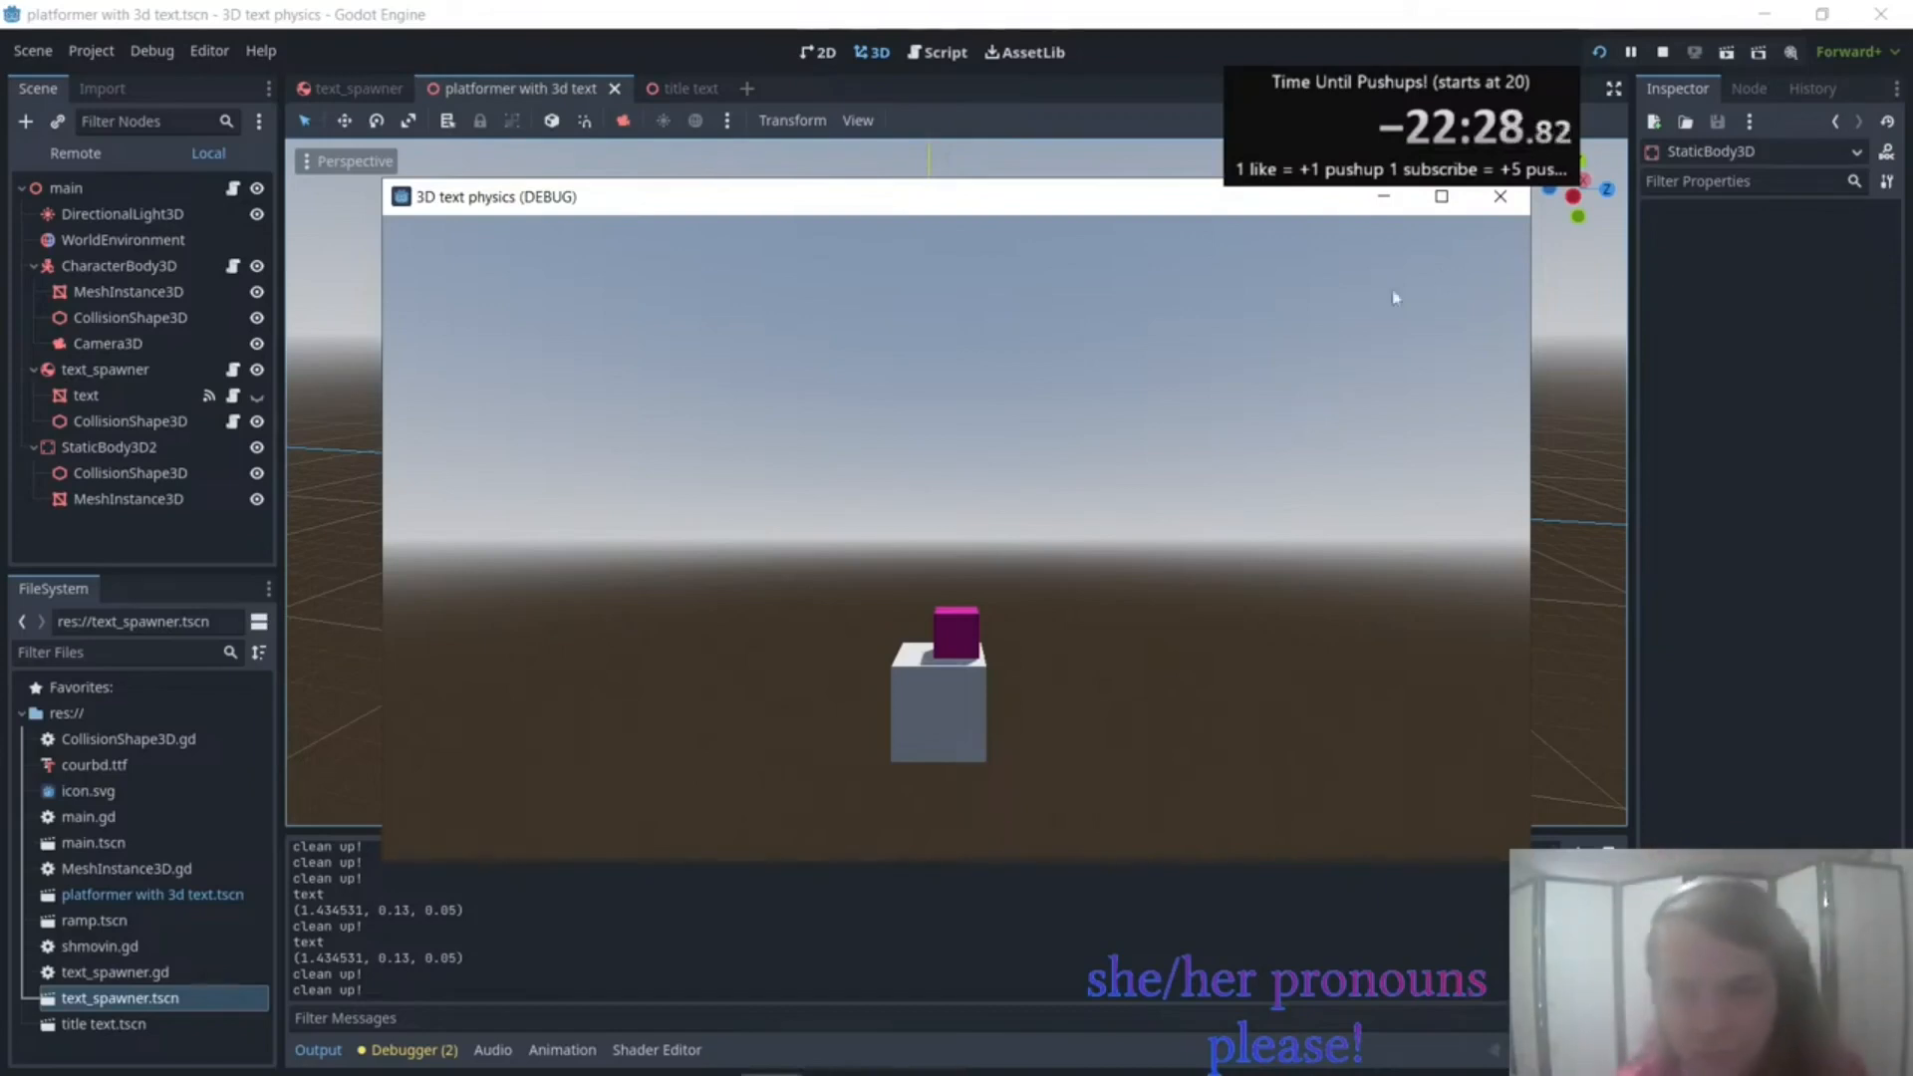
Stop the running test and bring up the text_spawner.gd script.
left_click(1662, 51)
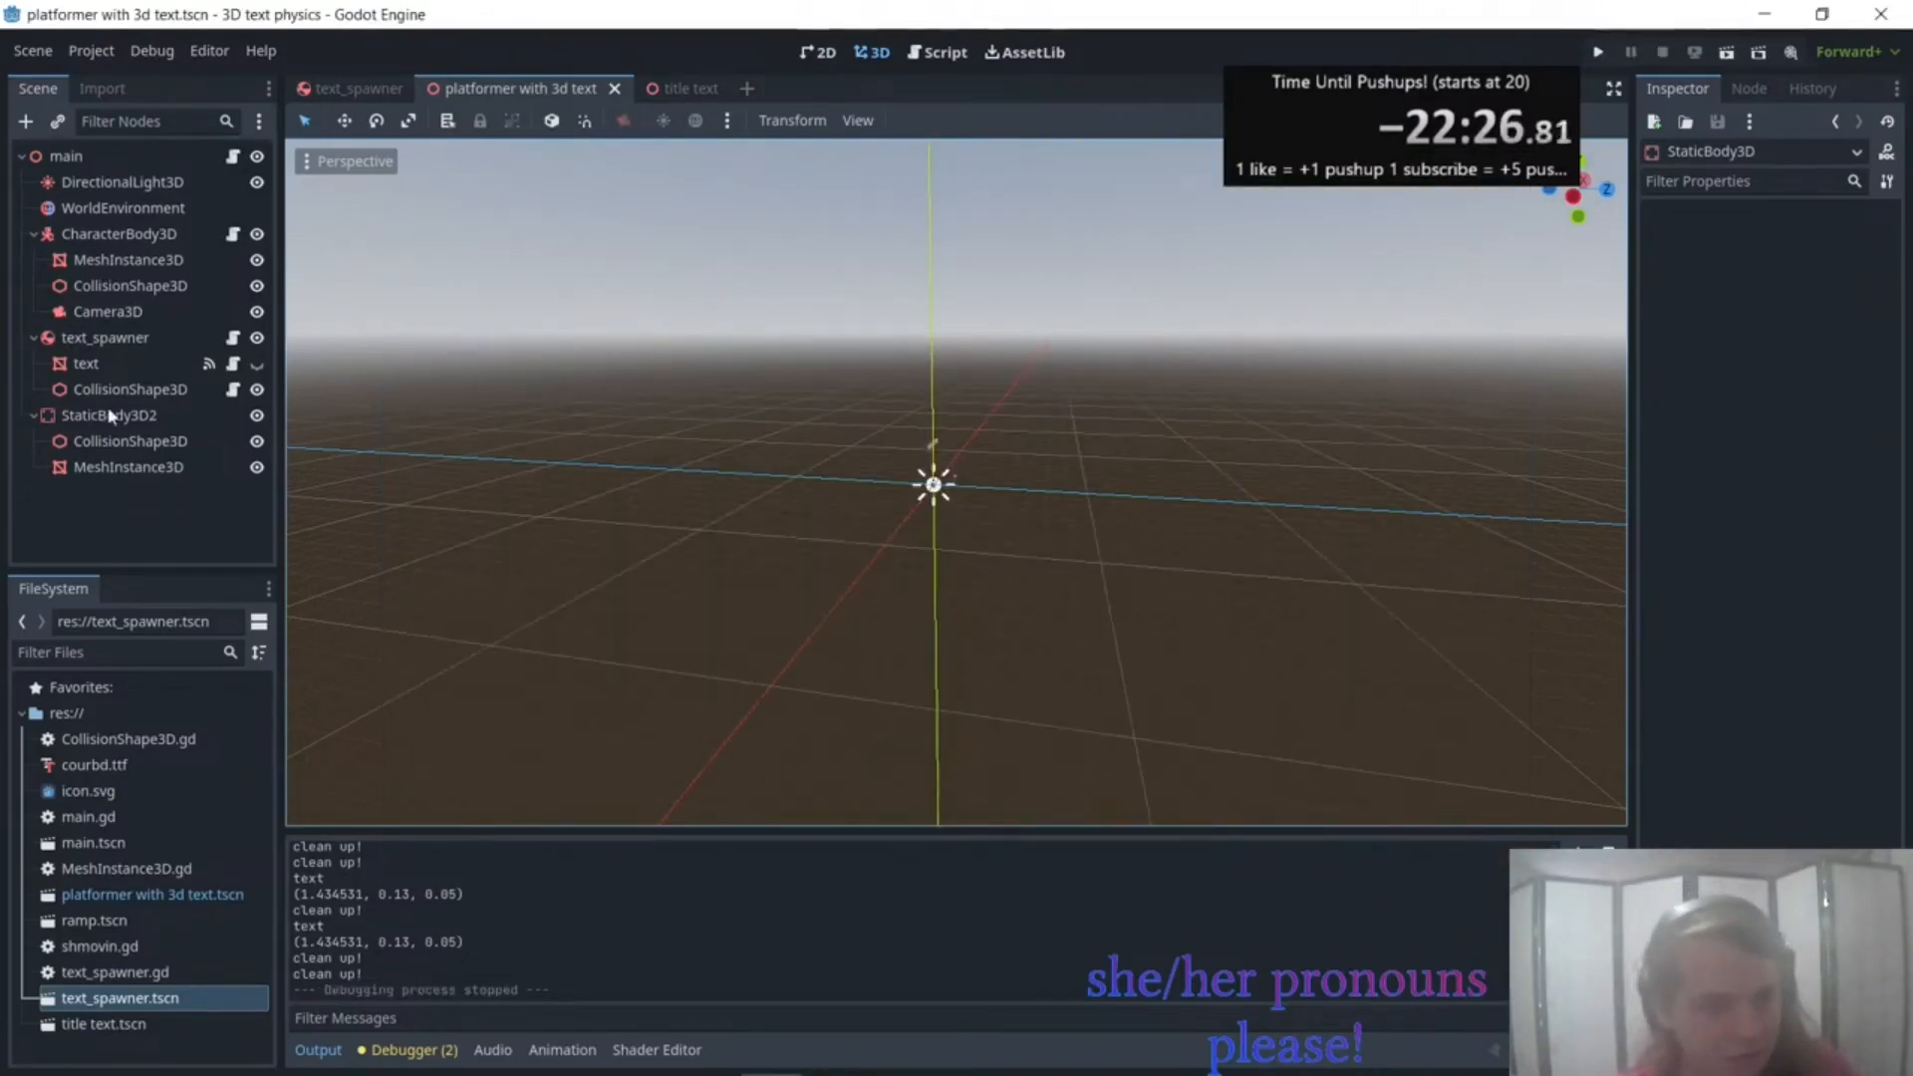
left_click(943, 52)
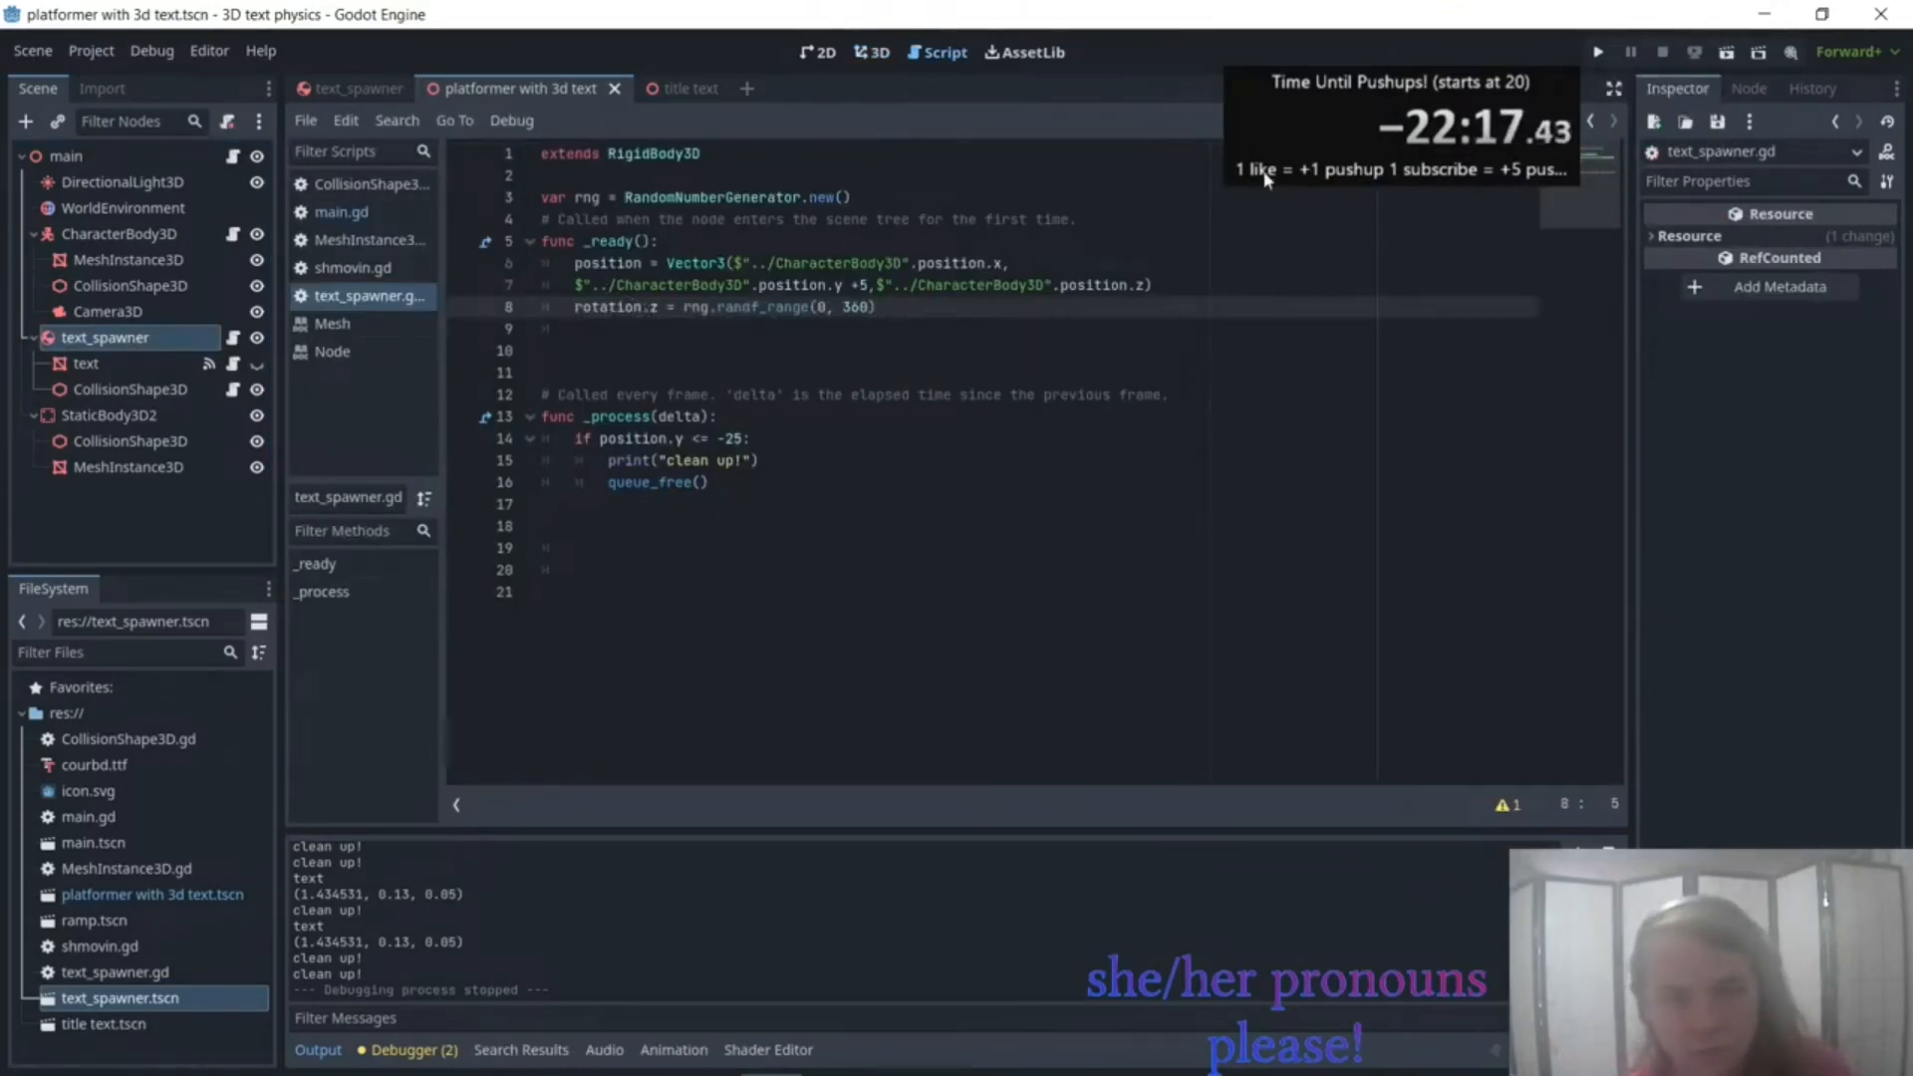
Comment out the random rotation.z line in text_spawner.gd's _ready and rerun the scene.
left_click(1598, 52)
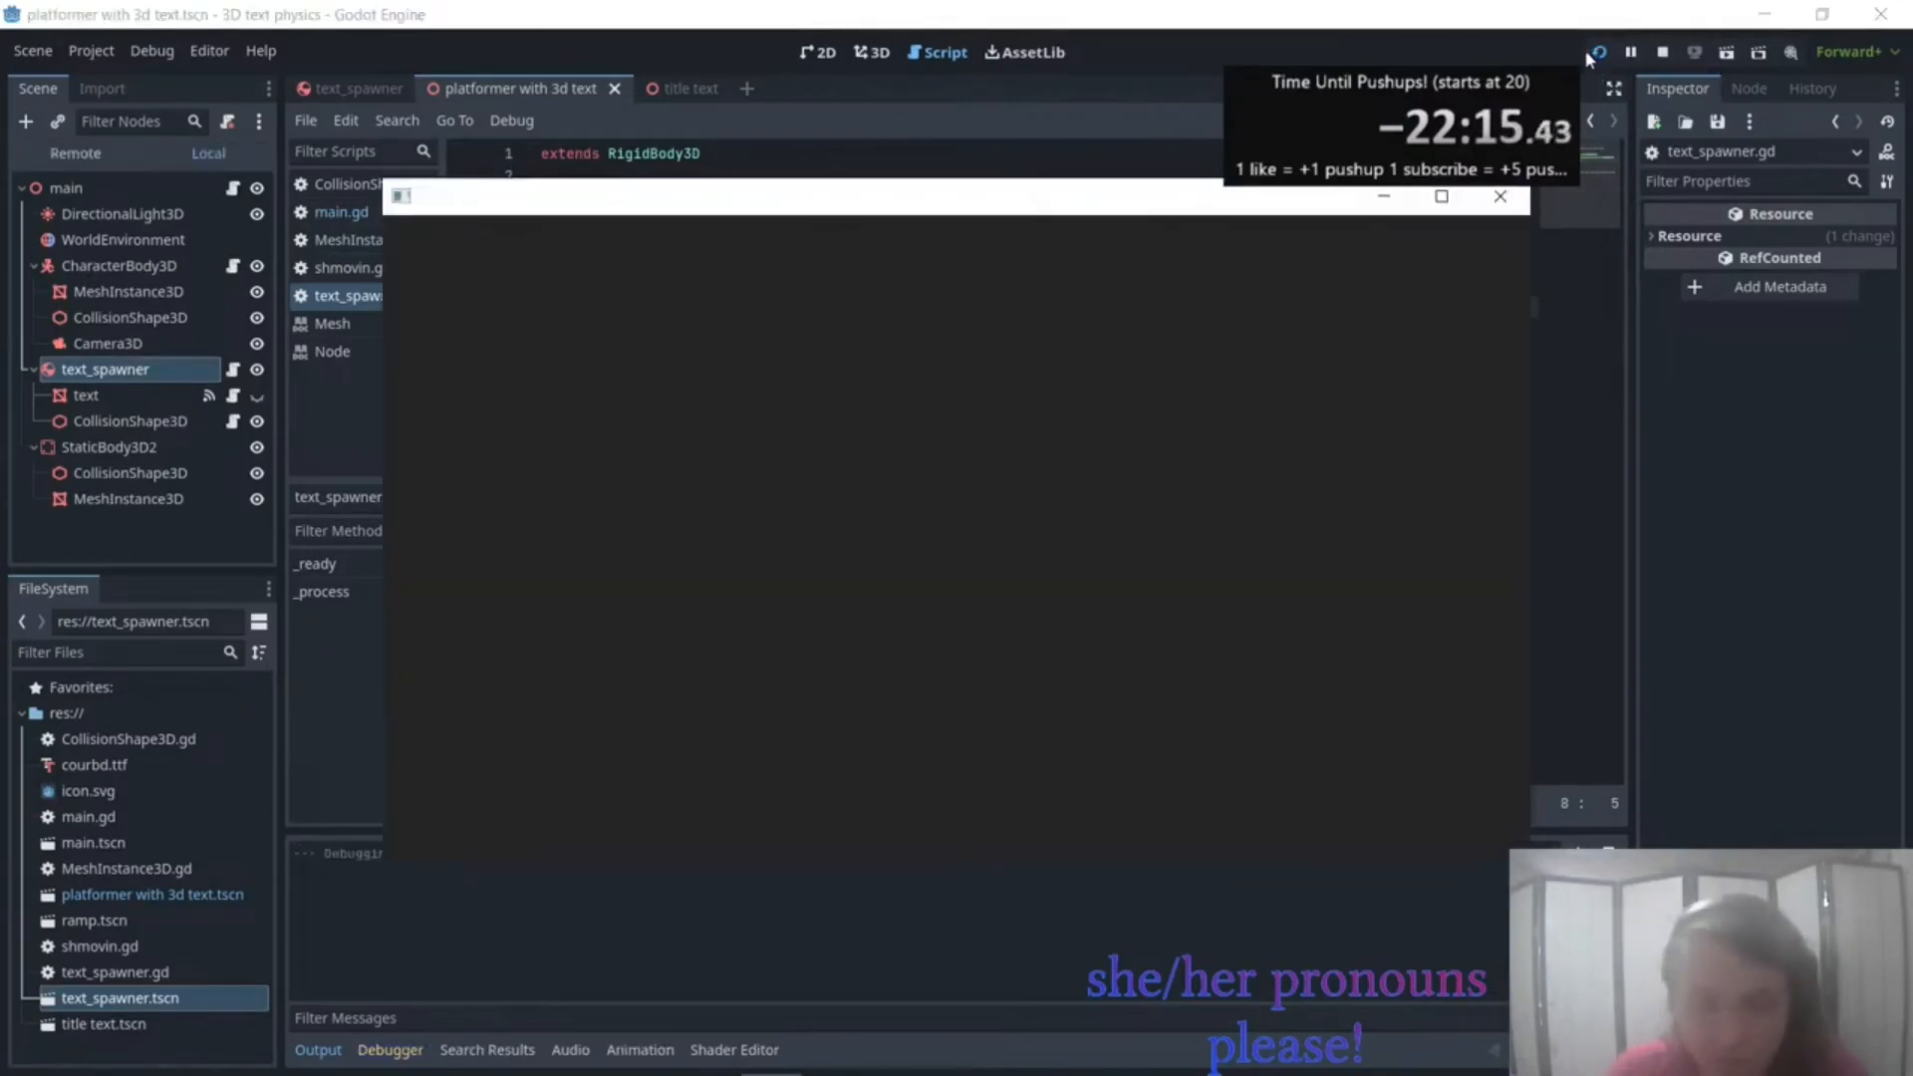
left_click(1596, 52)
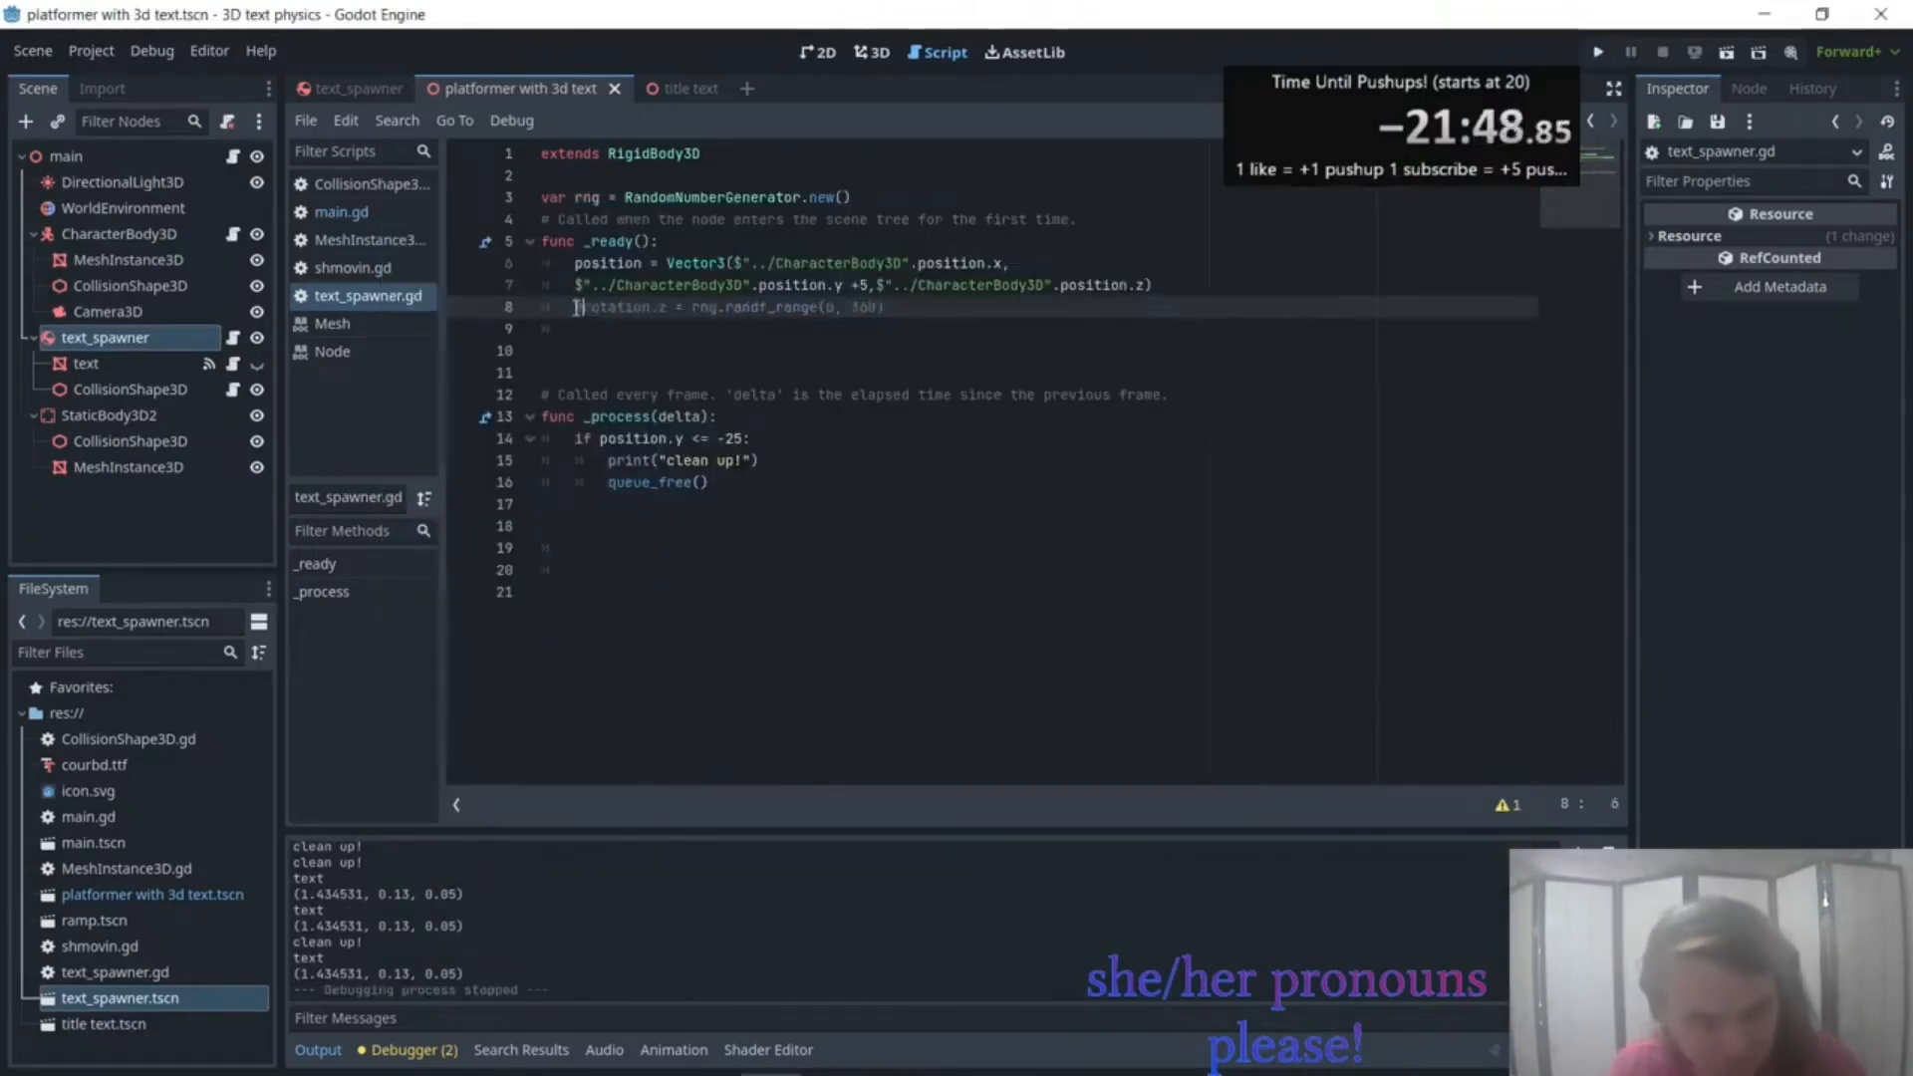
left_click(1598, 52)
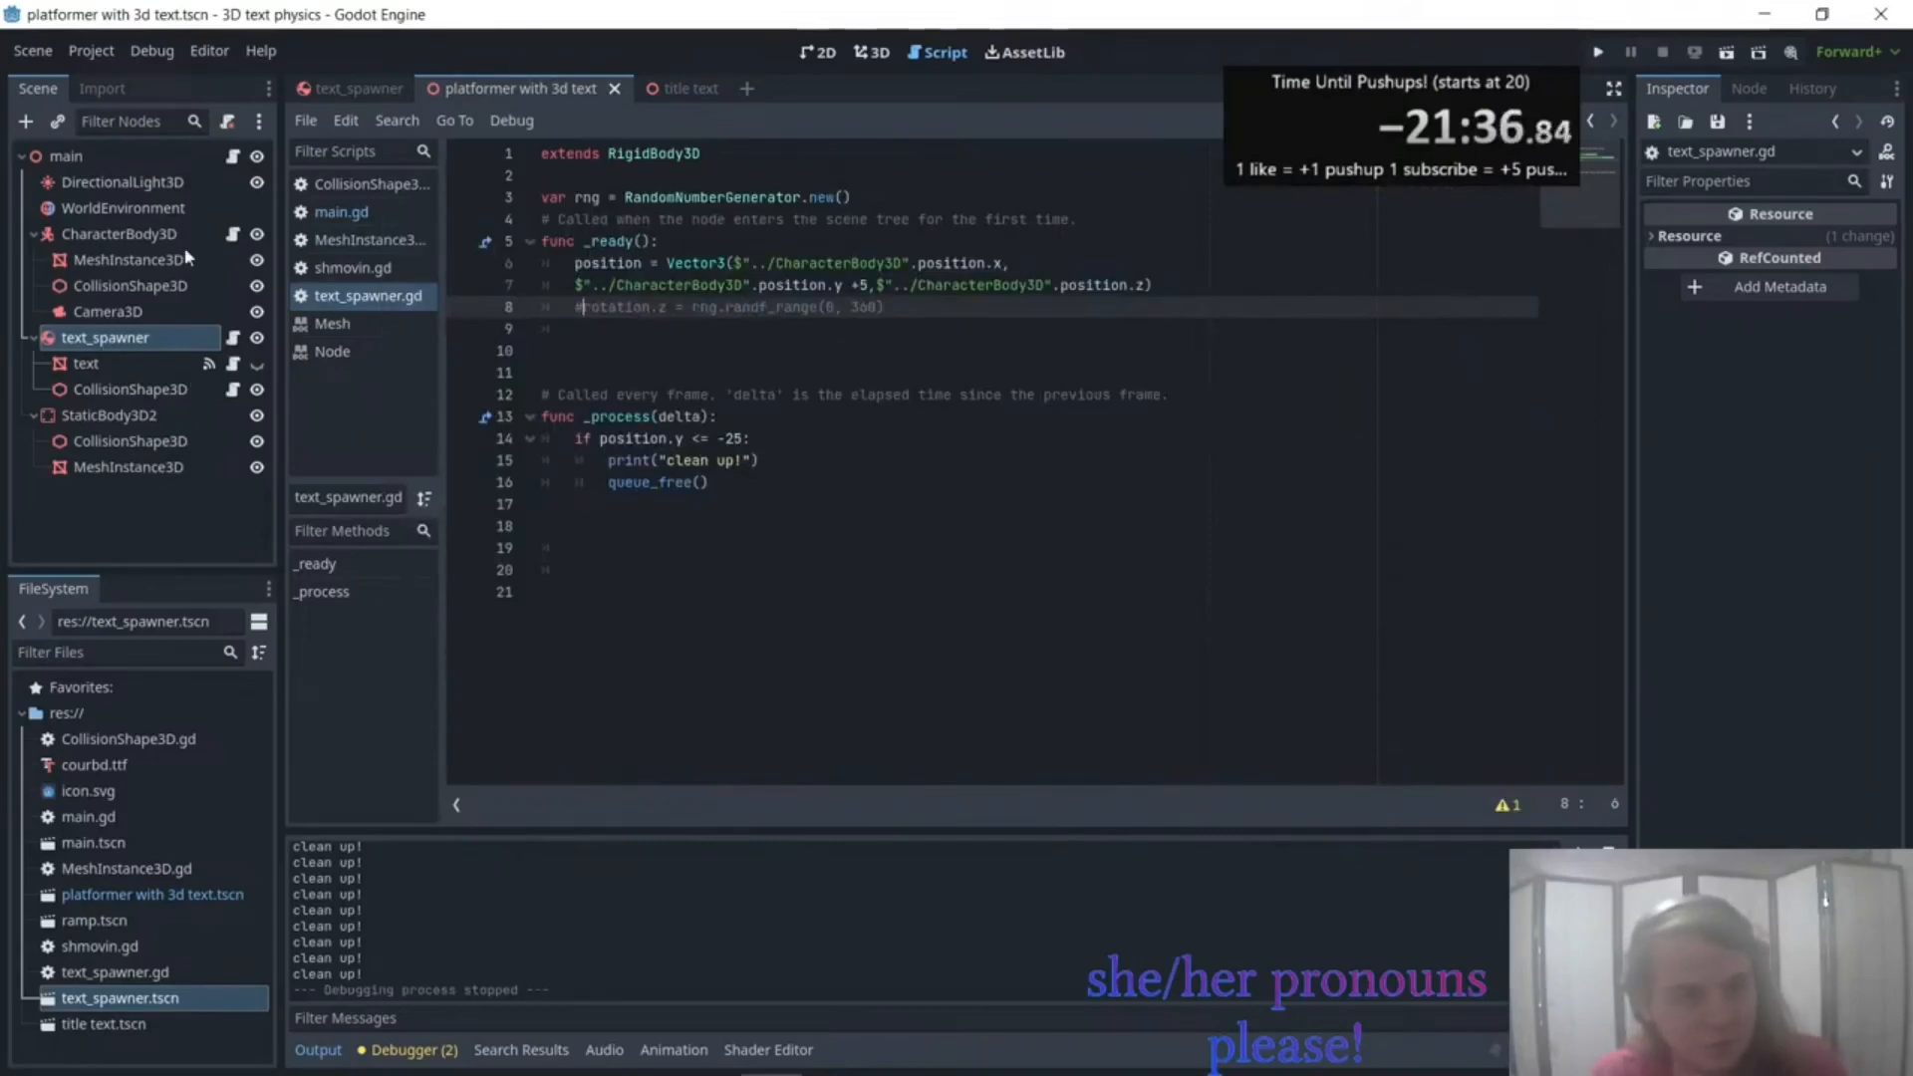
In shmovin.gd reset position to Vector3.ZERO when y < -3, then test it.
left_click(353, 267)
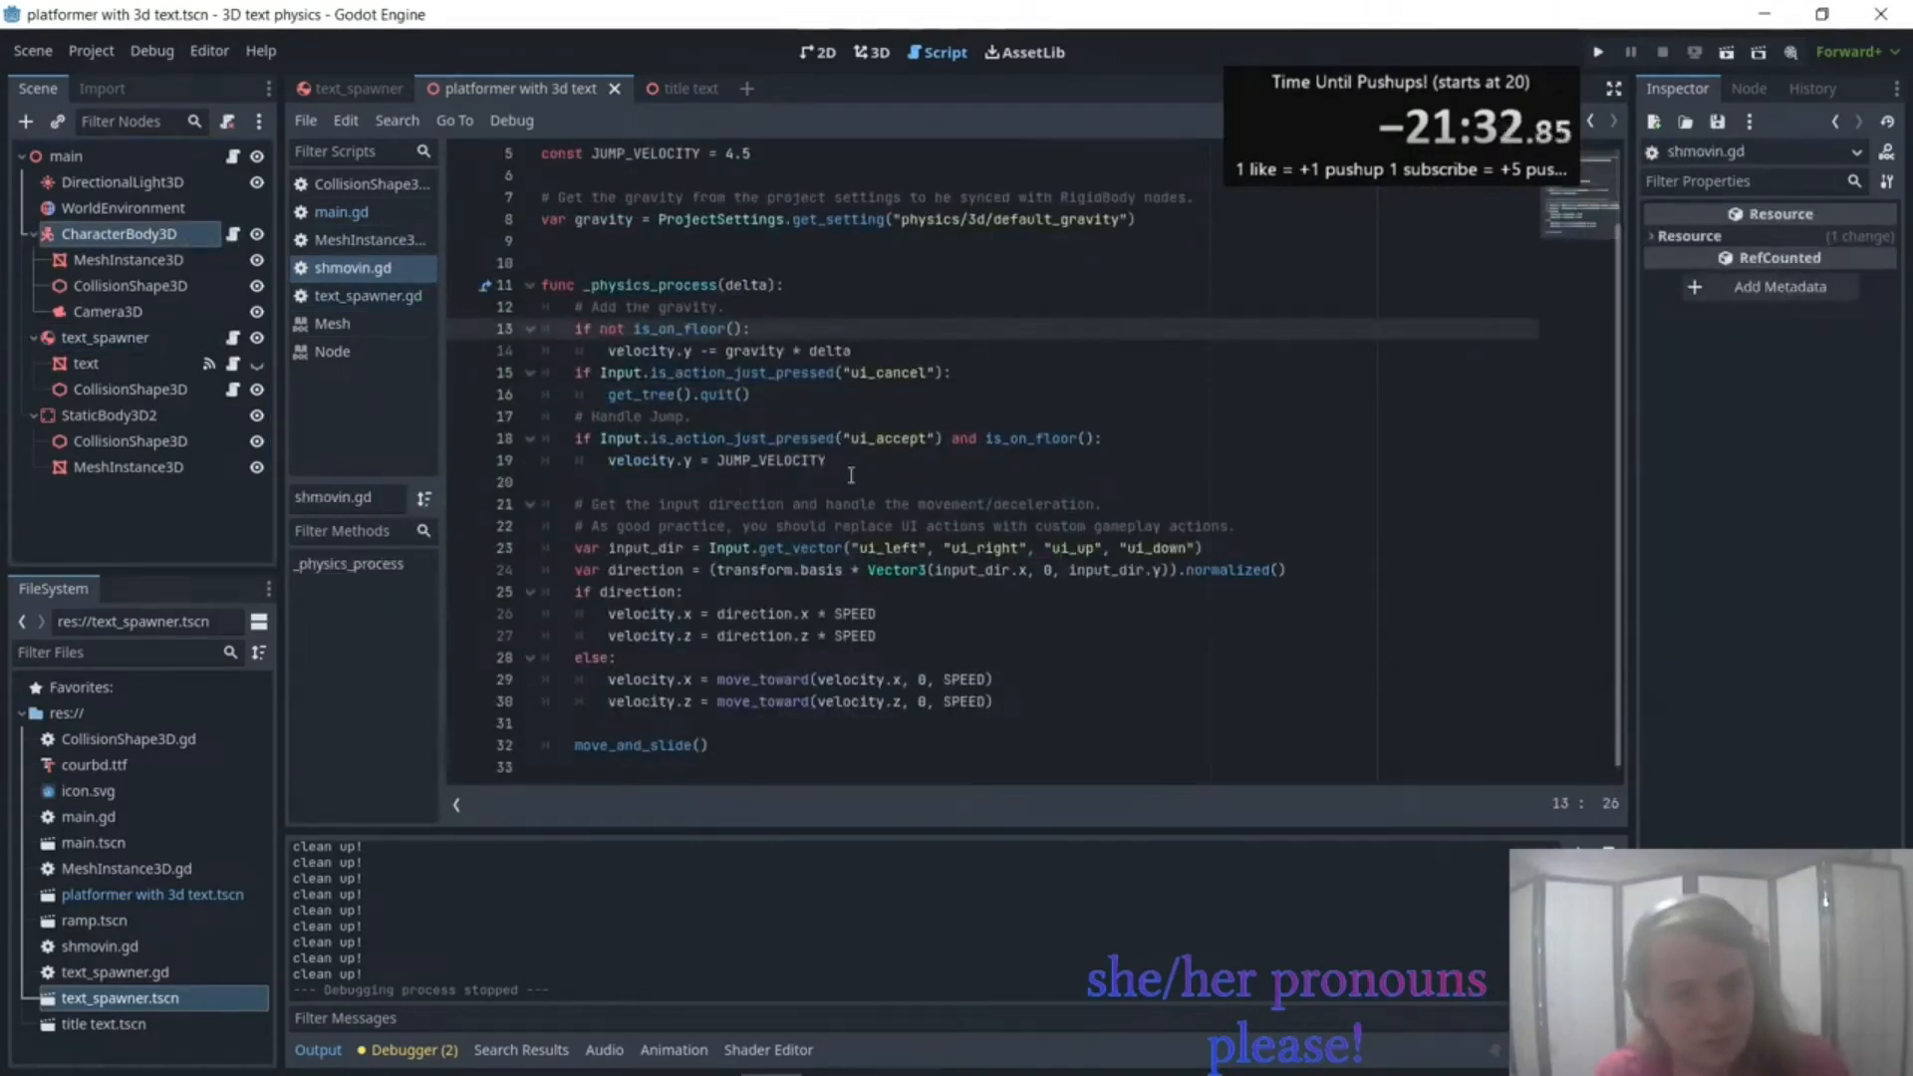
key("enter")
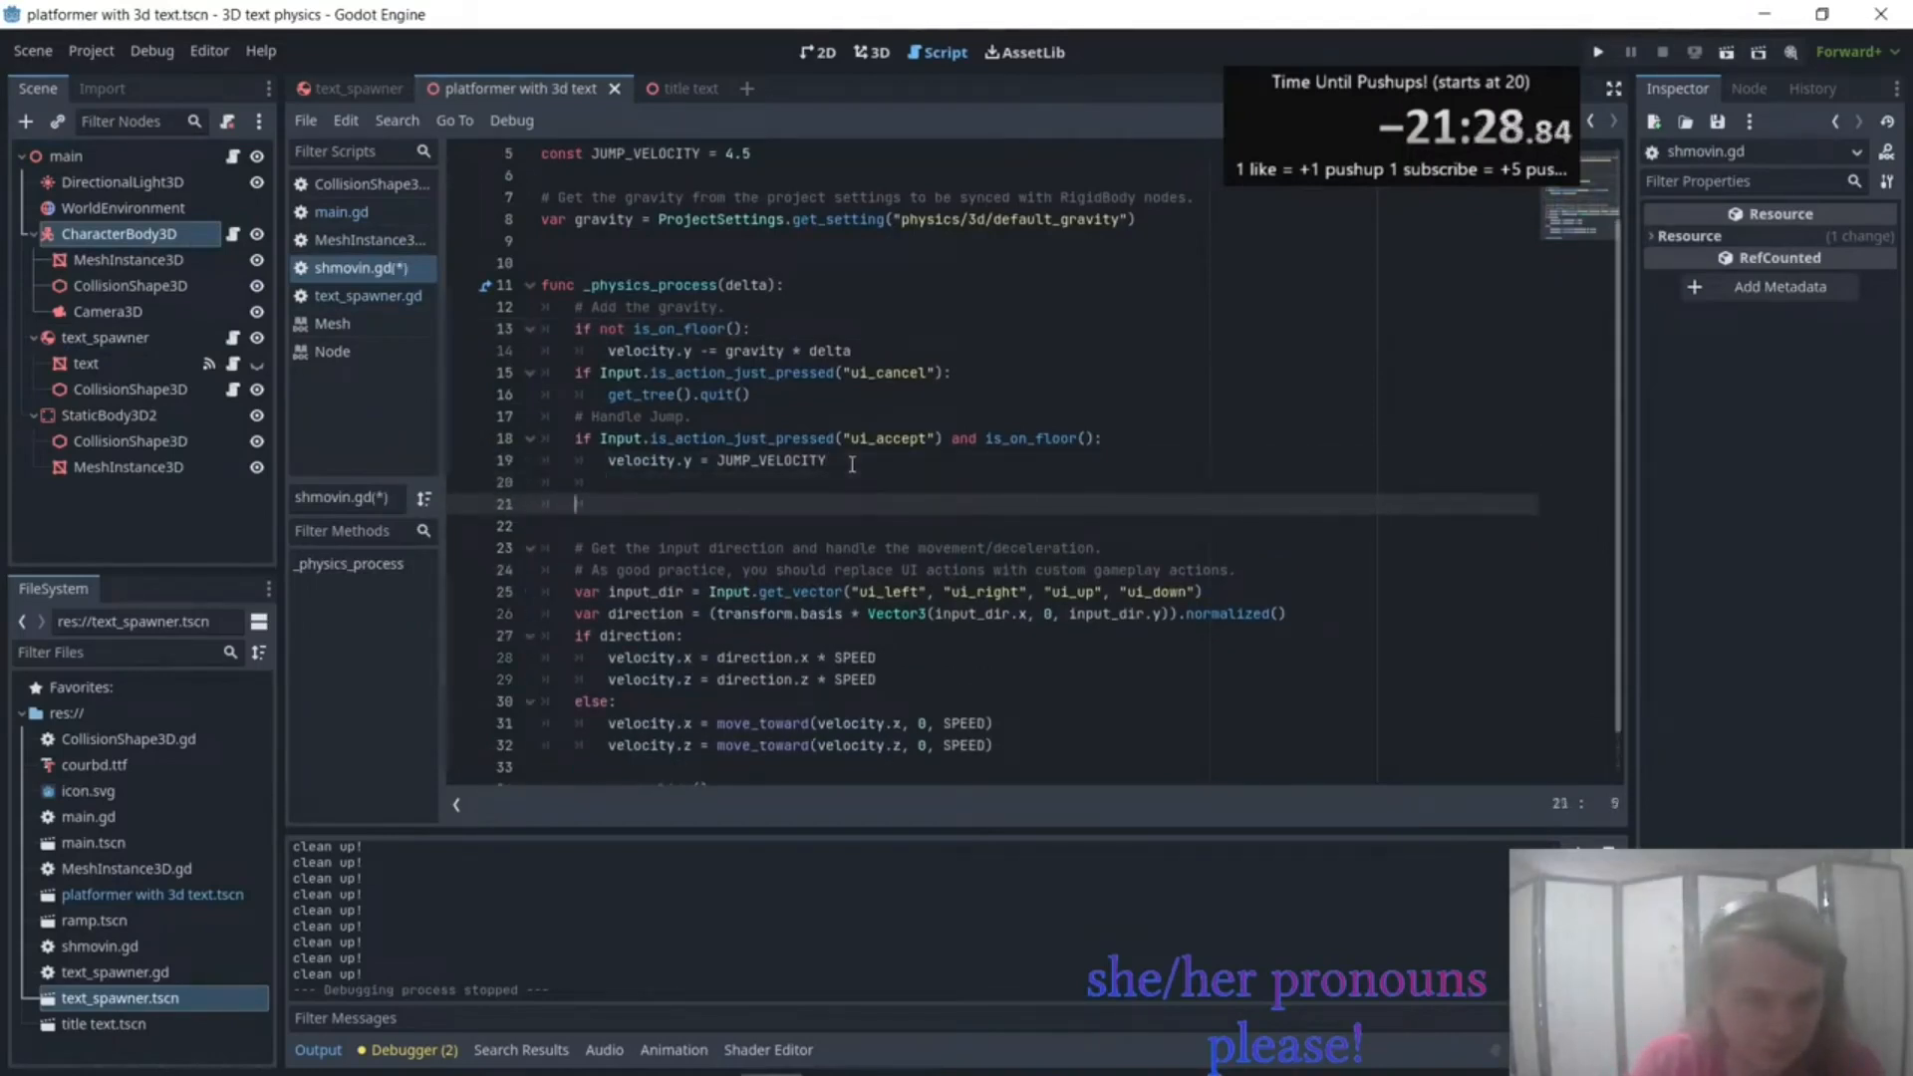
type("if position.y")
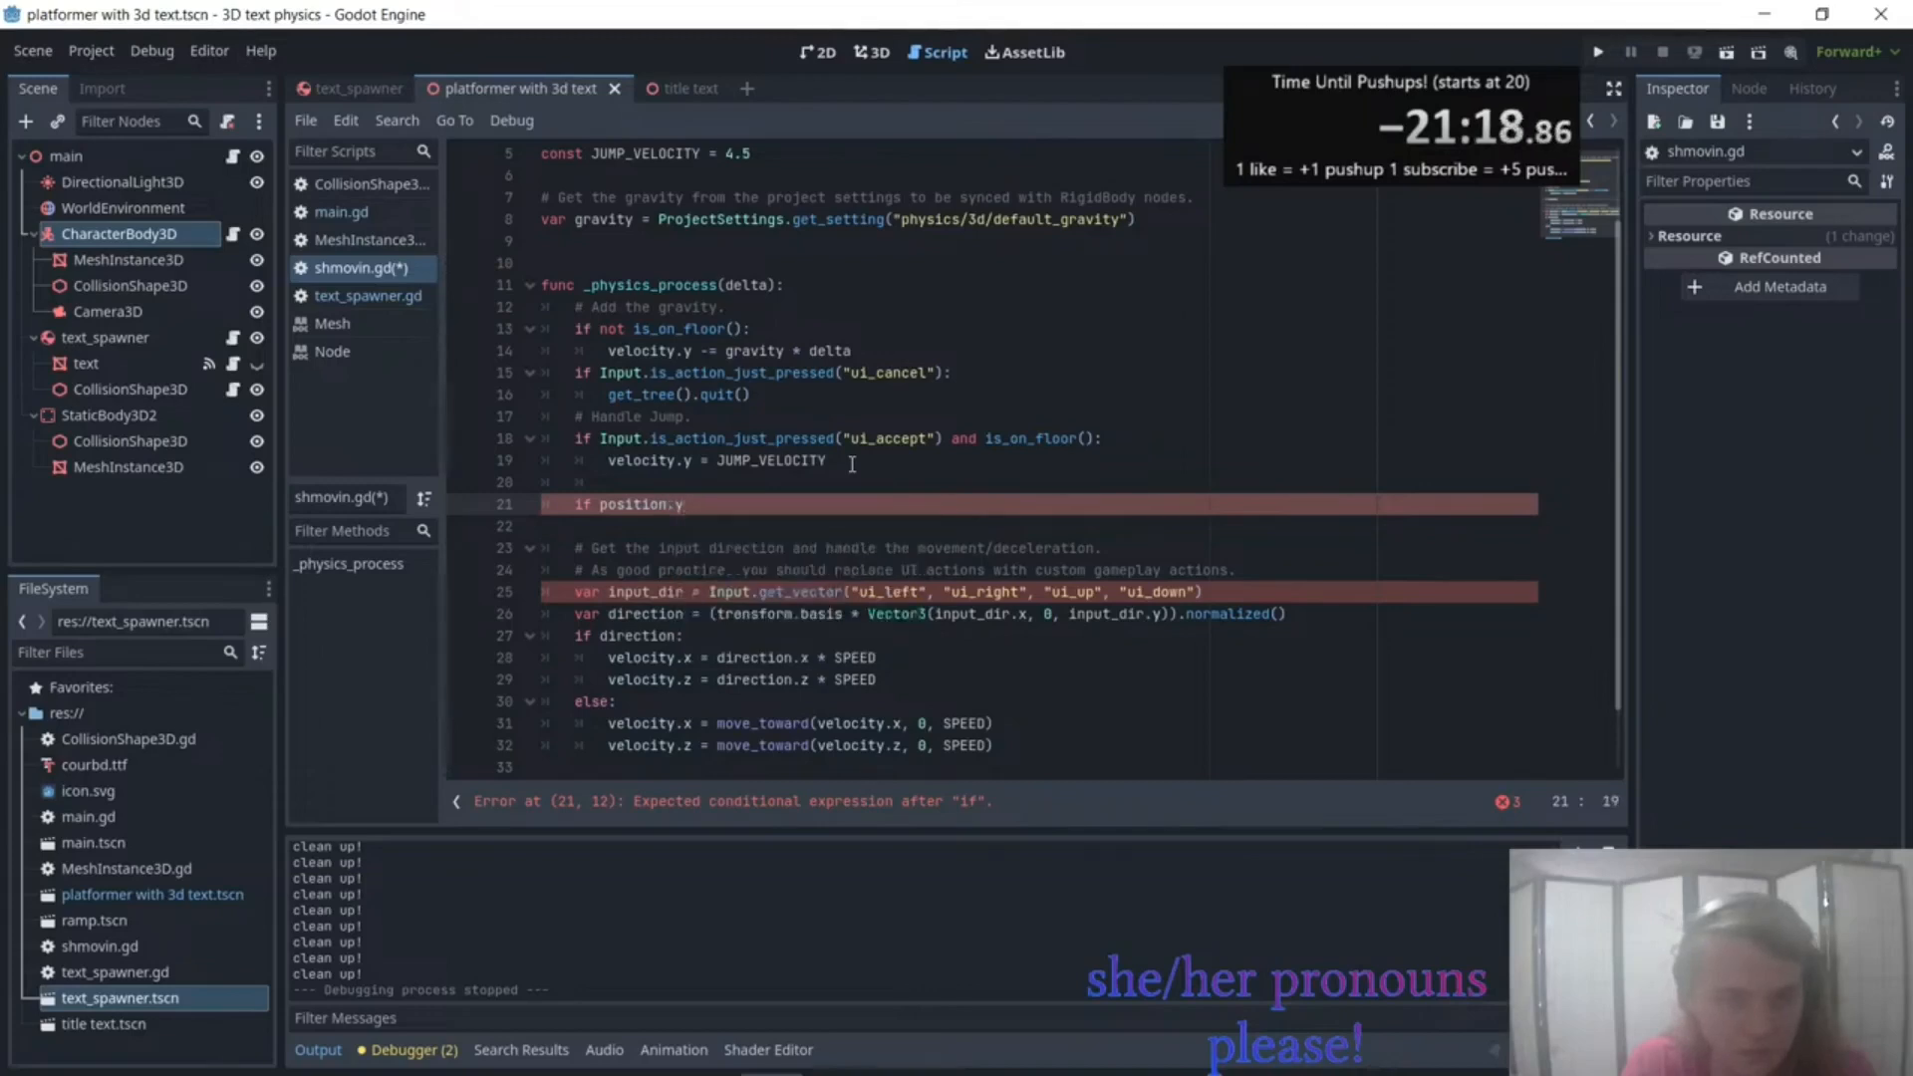
type("<-3")
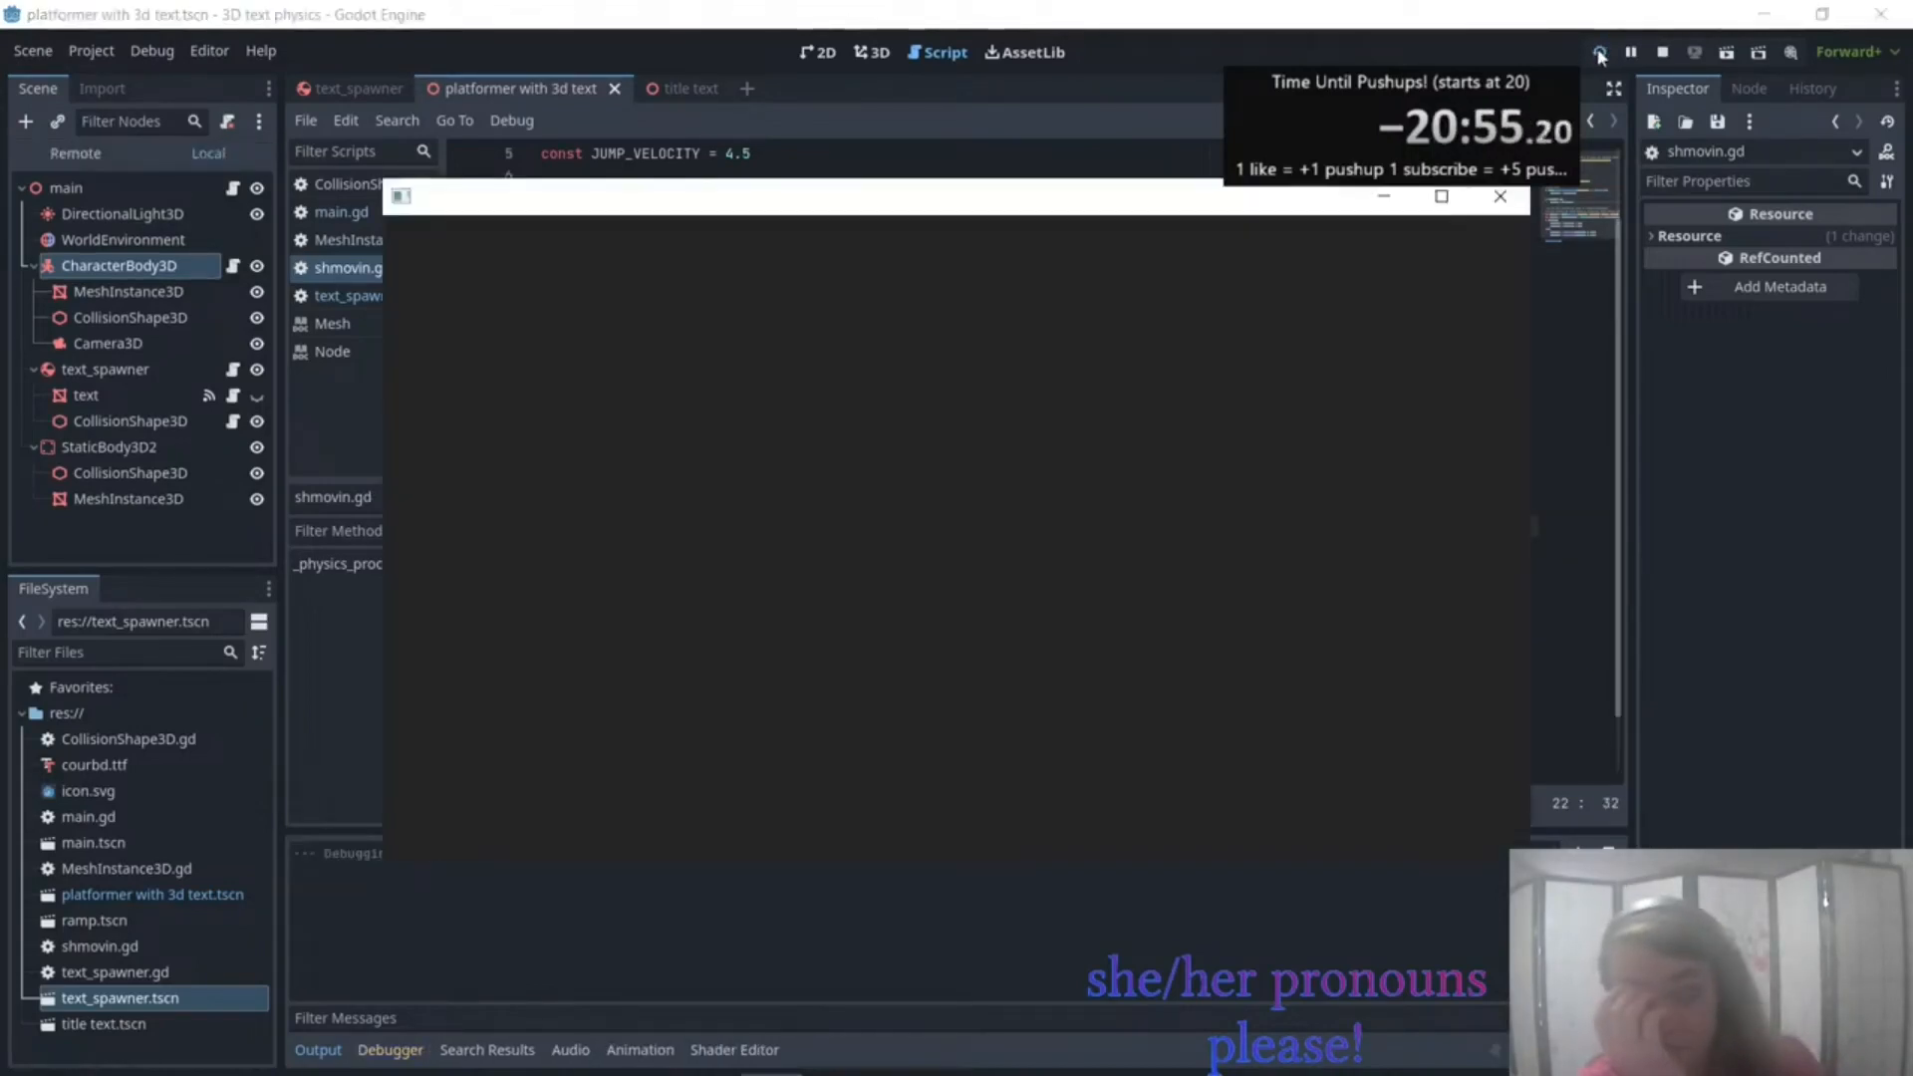
left_click(1600, 52)
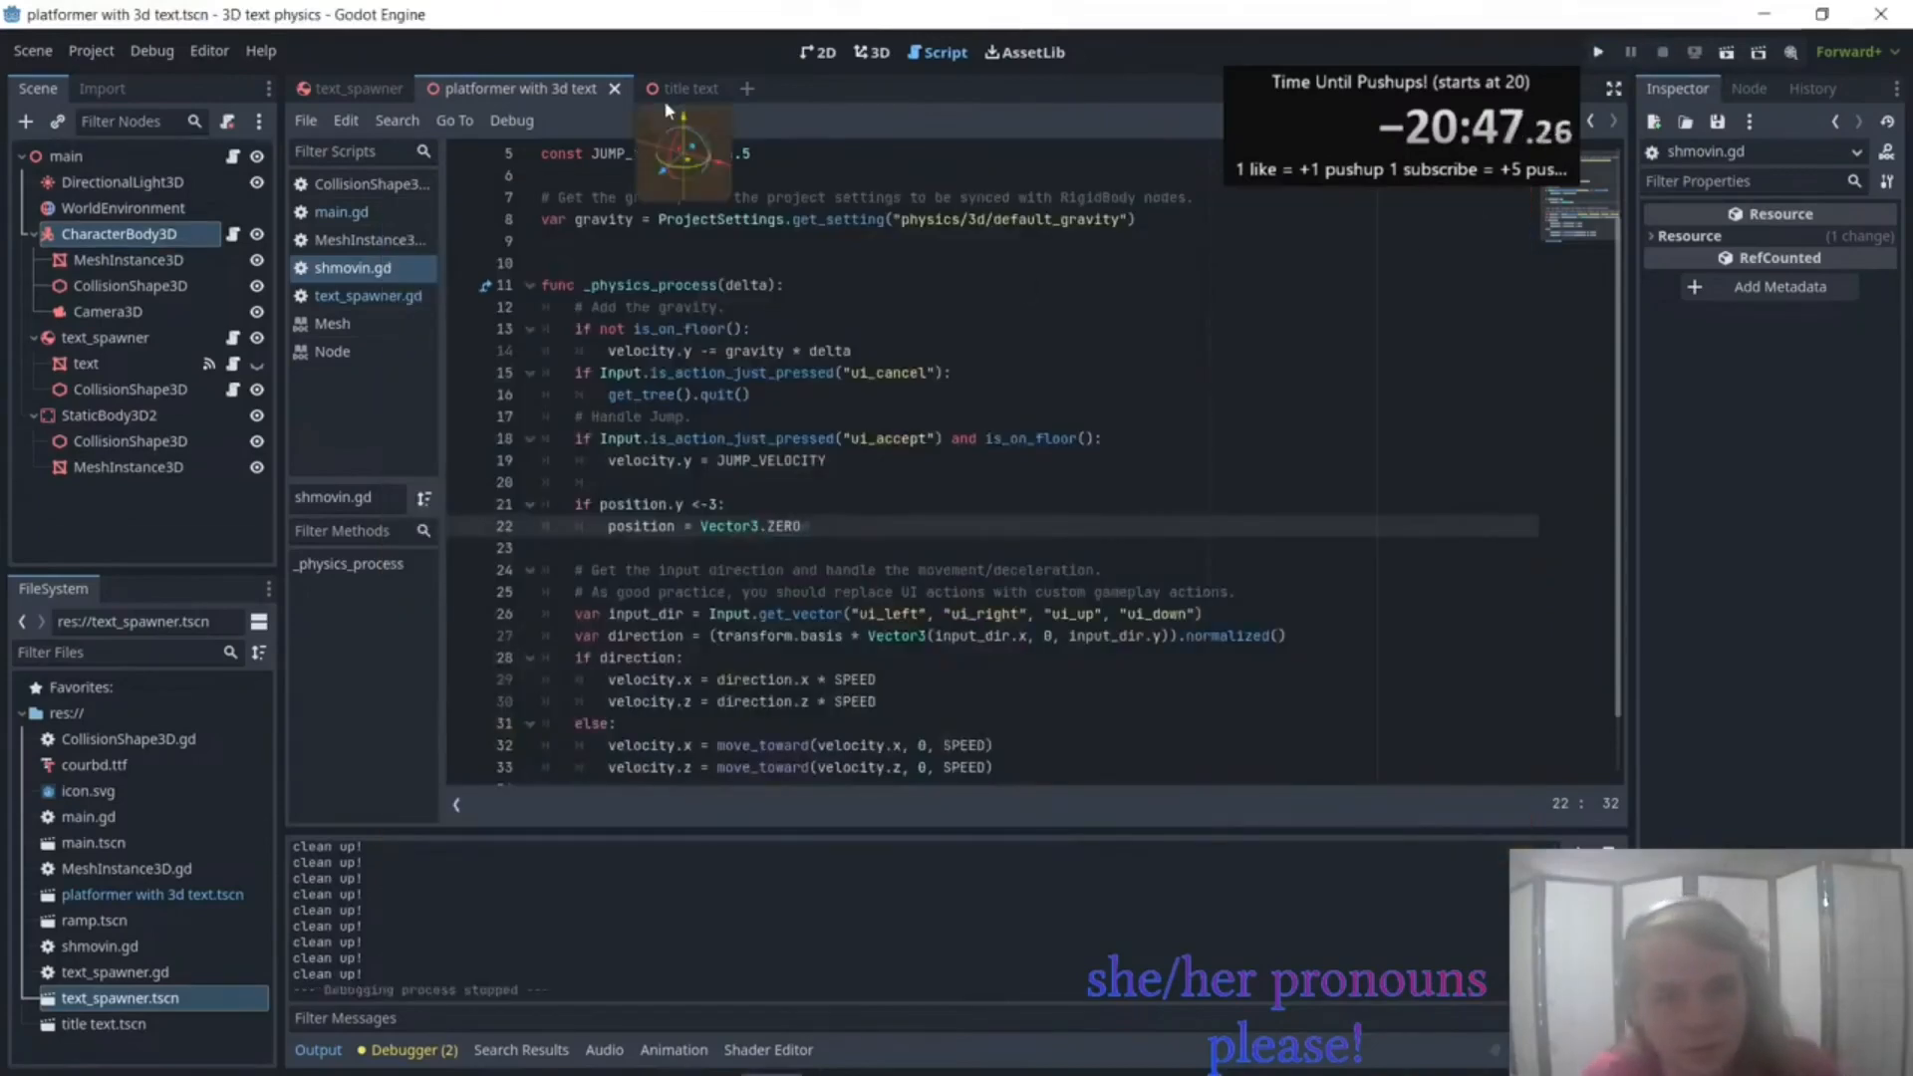
Inspect the platform's StaticBody3D and collision shape in the 3D scene view.
left_click(871, 52)
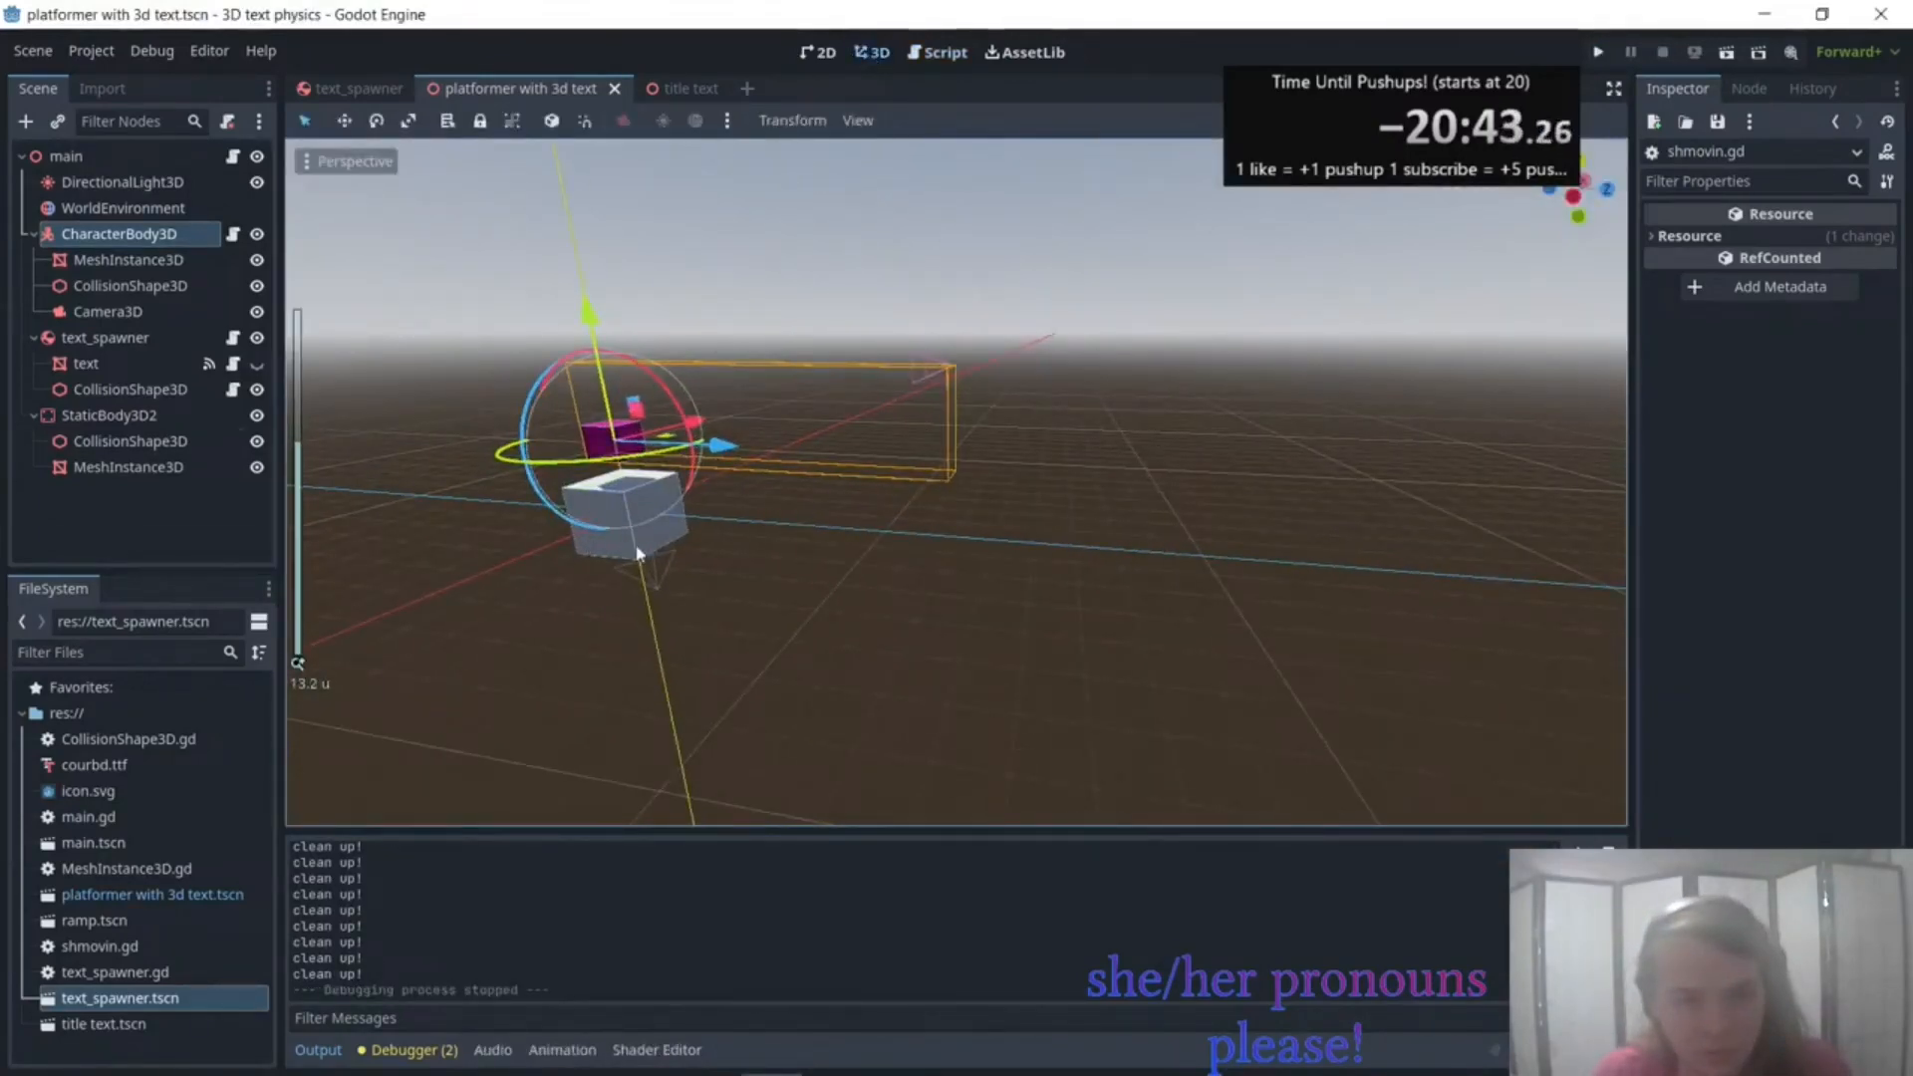
left_click(130, 440)
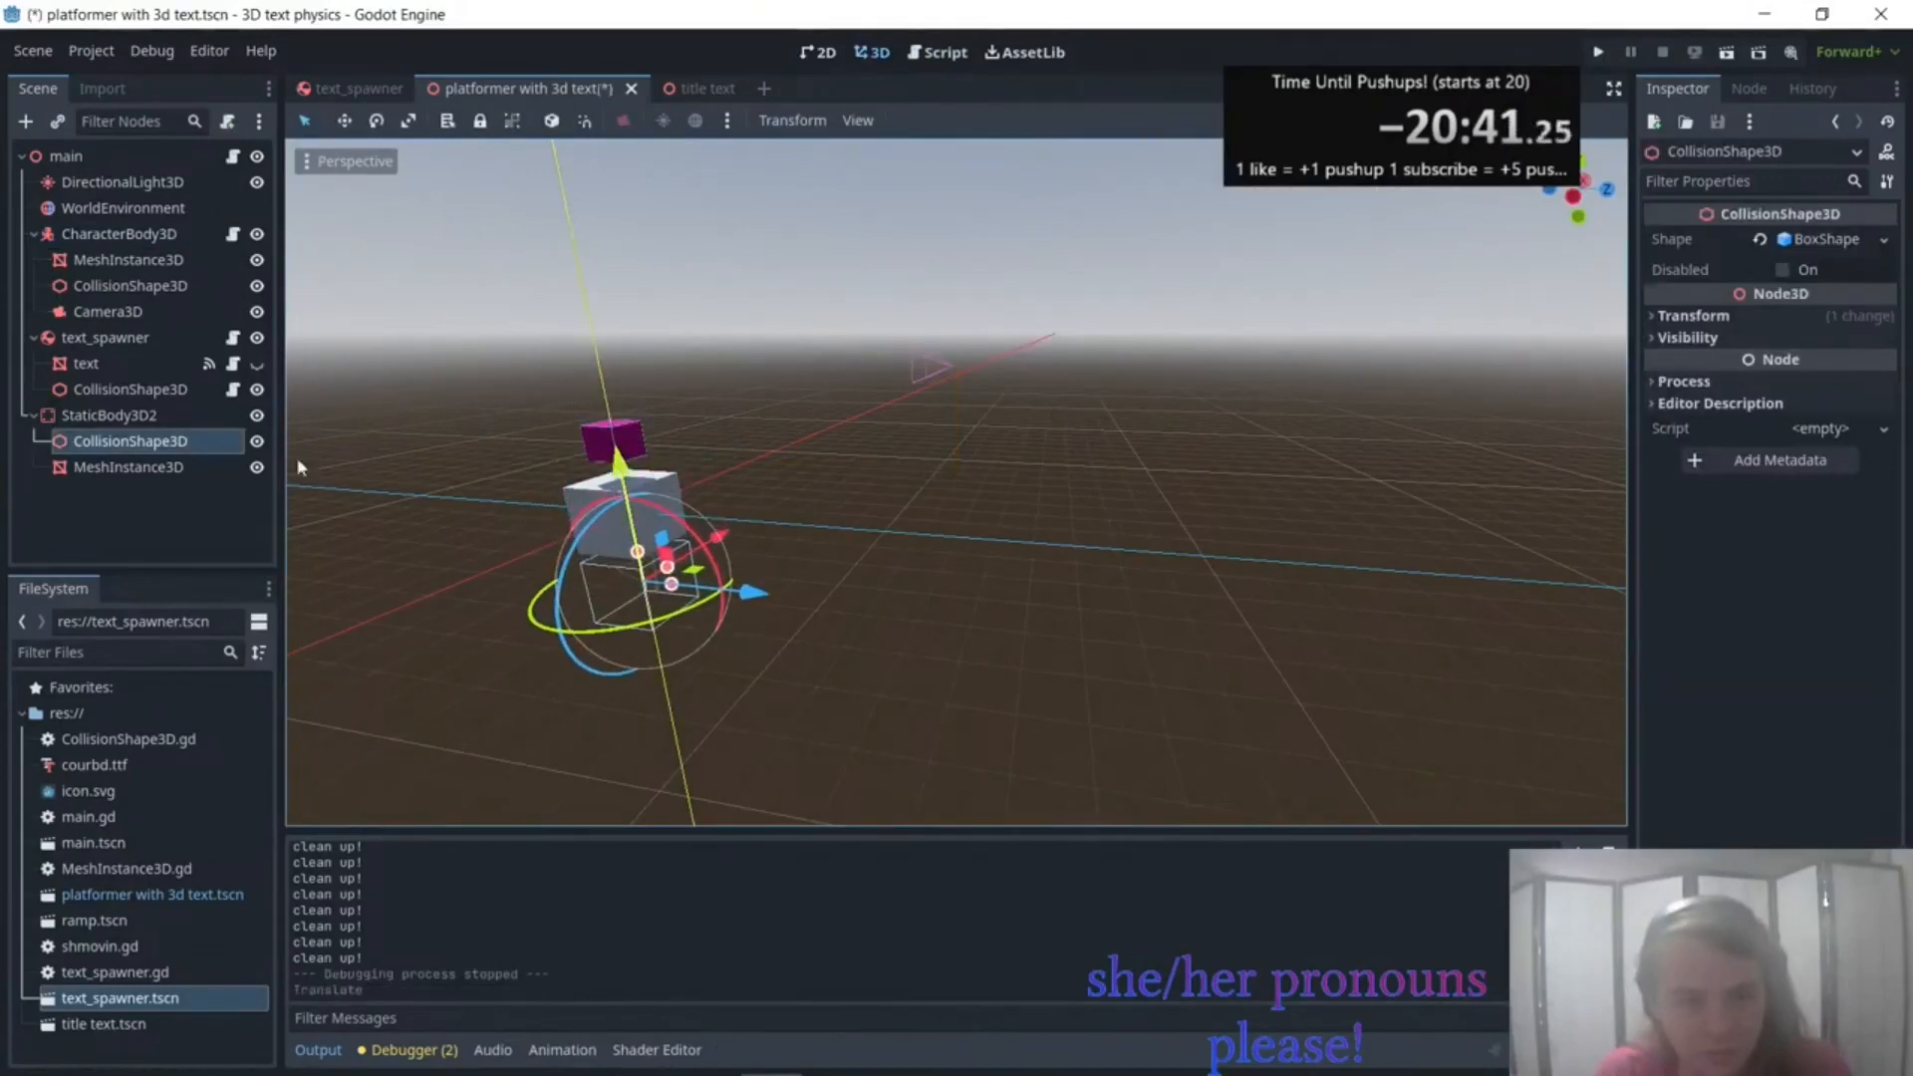
left_click(108, 415)
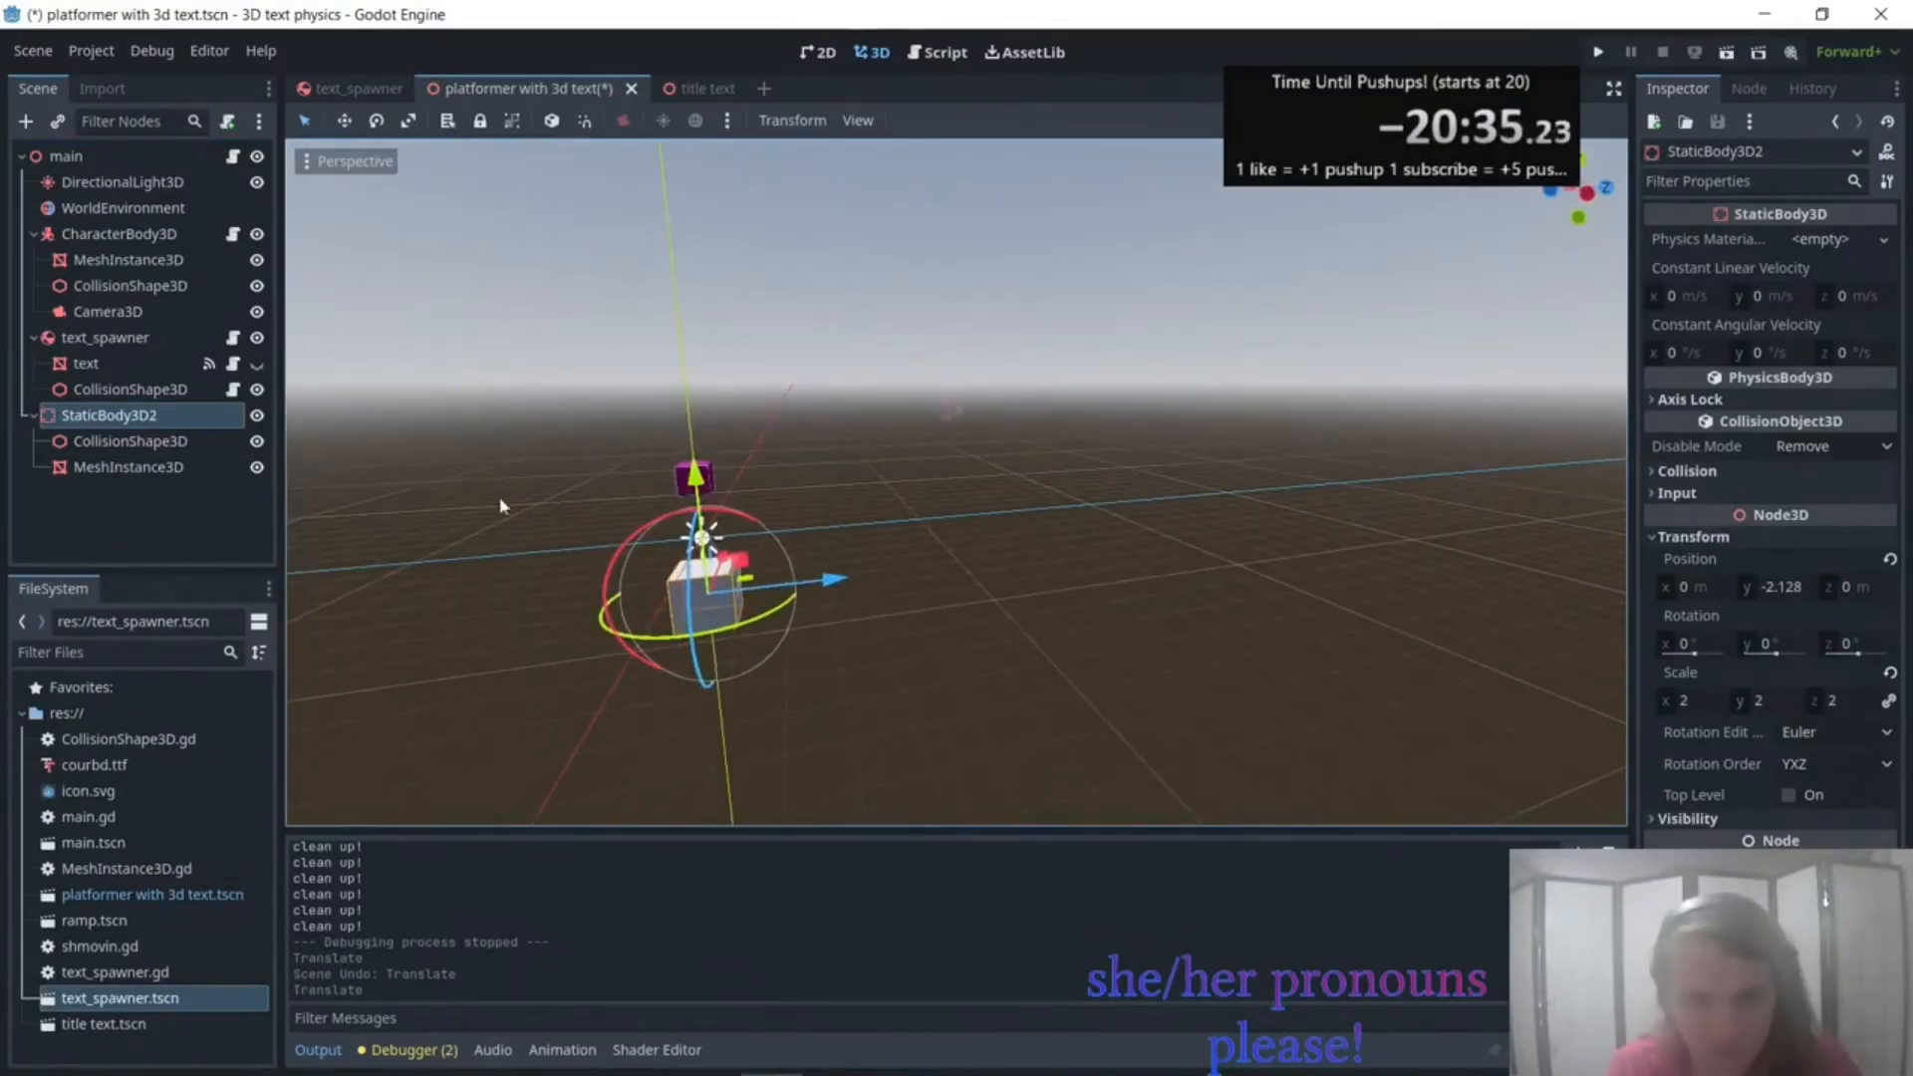
left_click(568, 427)
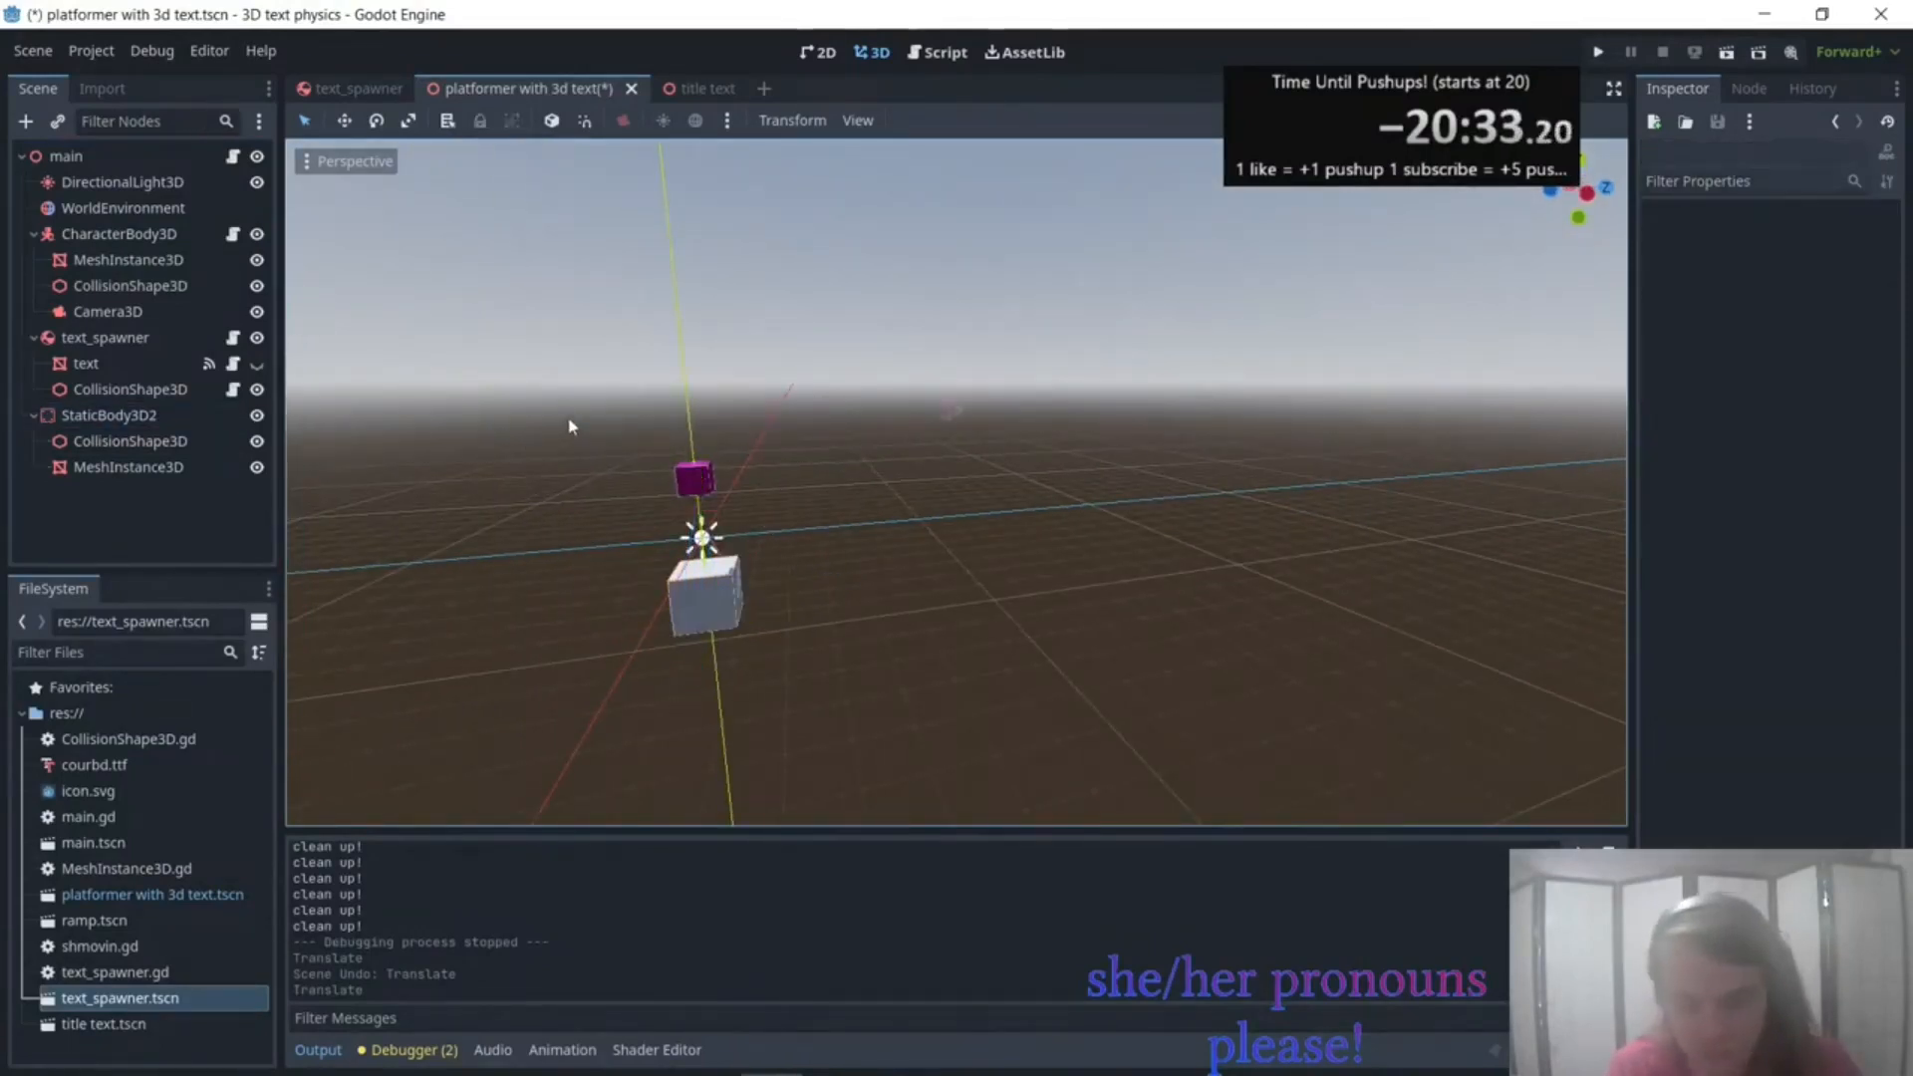
View the scene from above, select the player mesh and run a test.
key("KP_7")
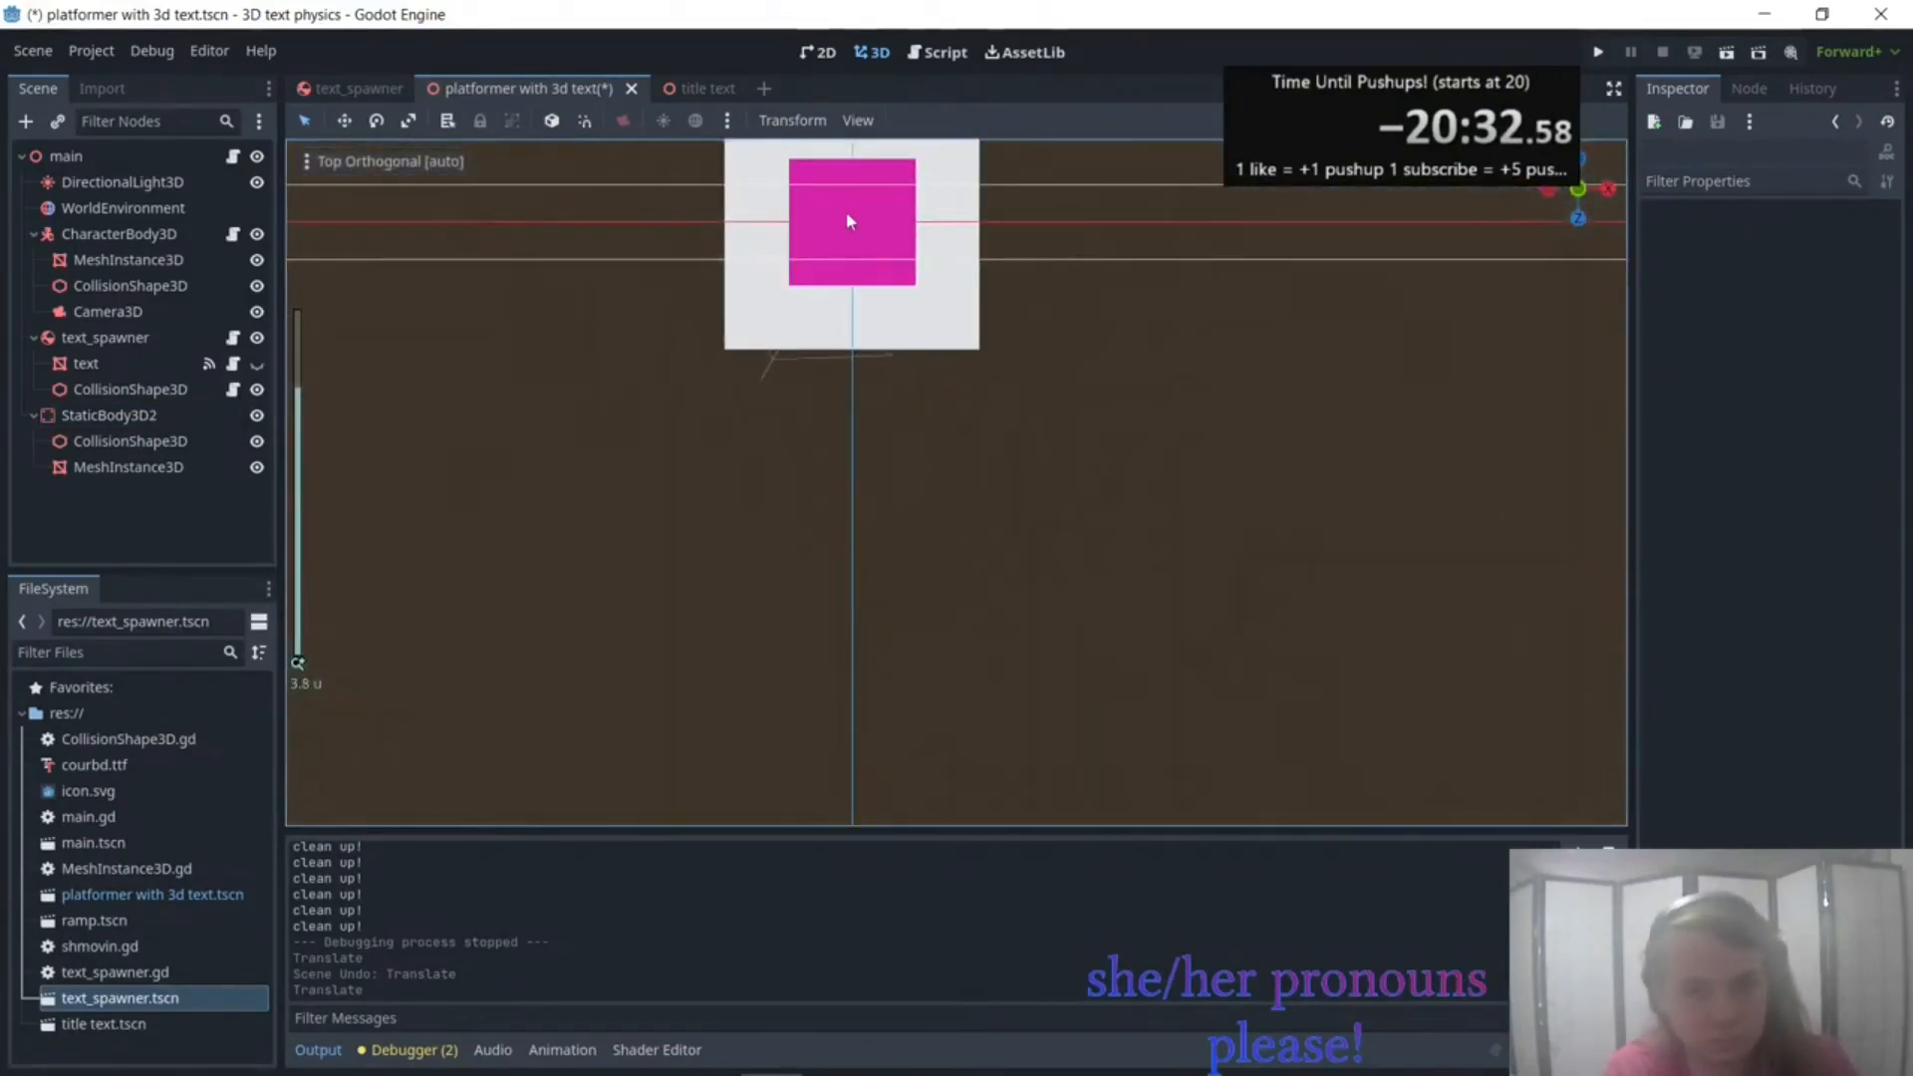
left_click(128, 259)
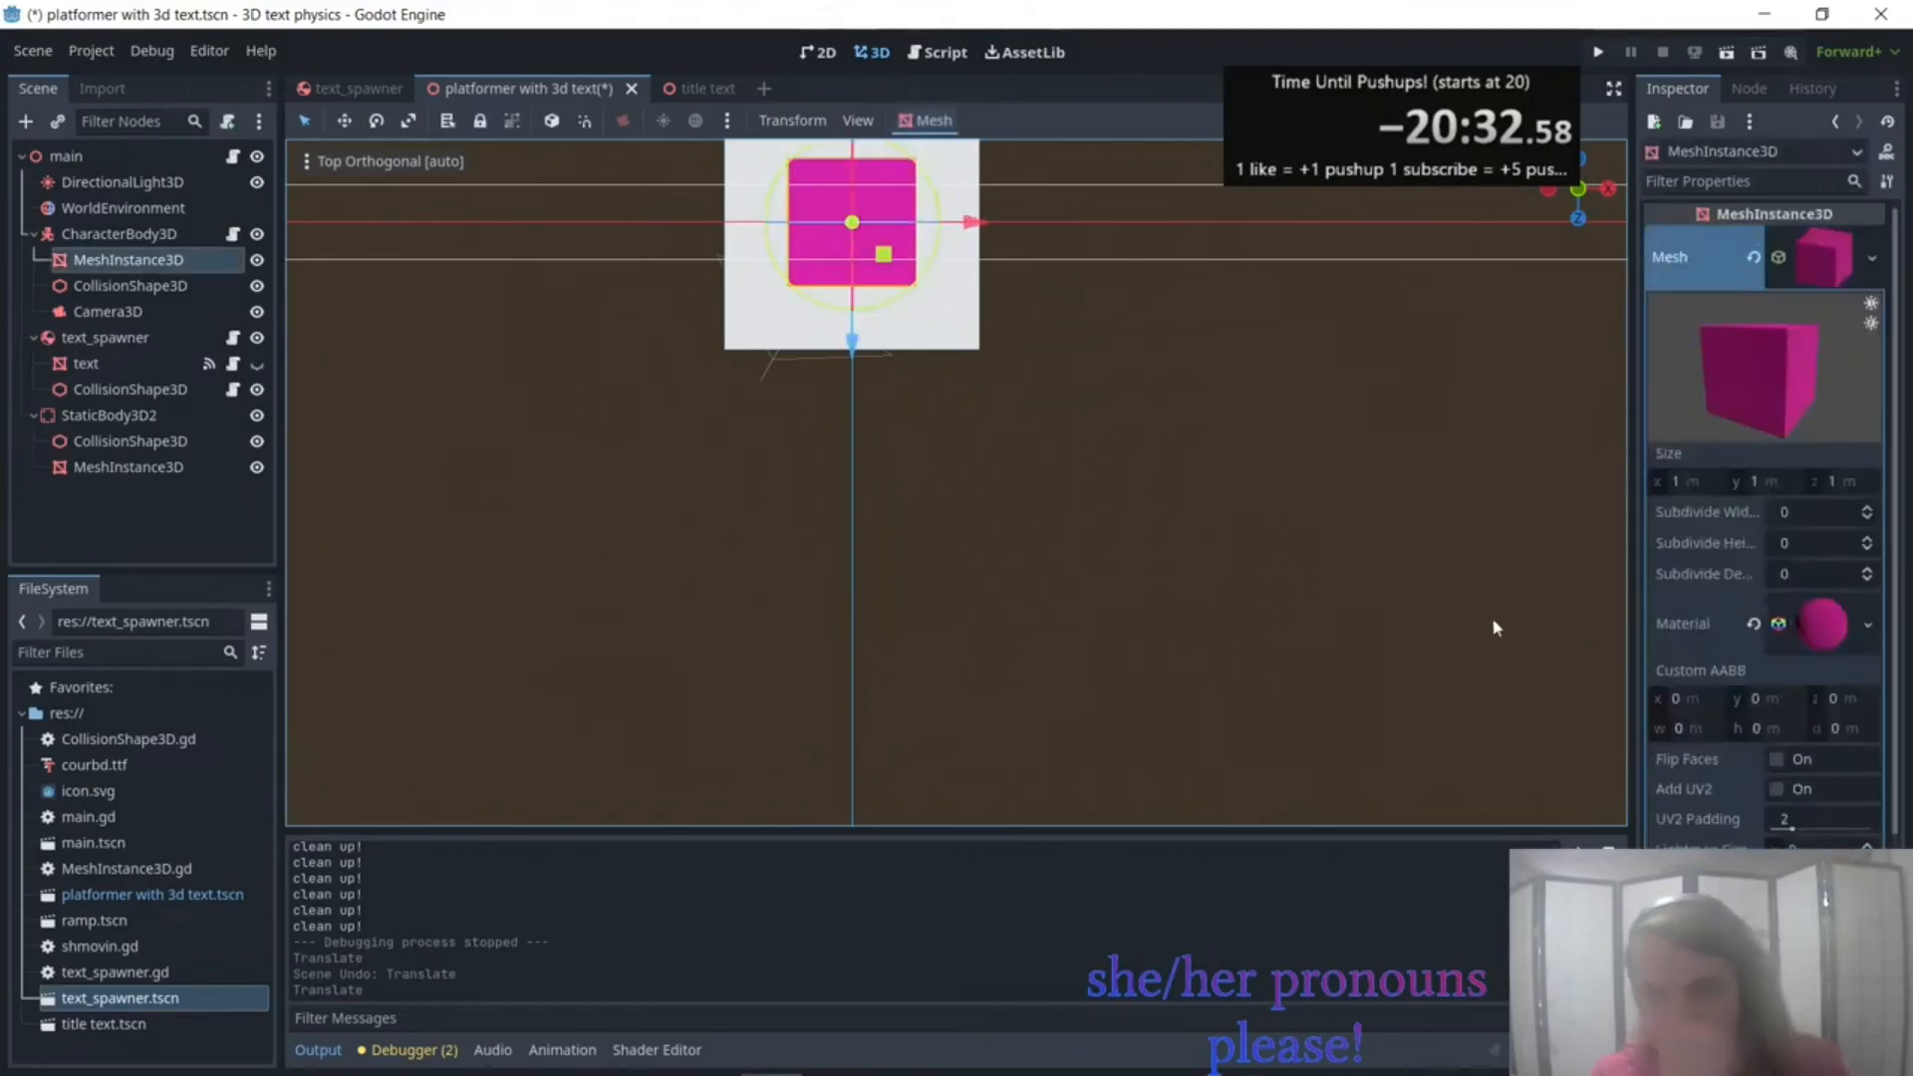
scroll("down", 3)
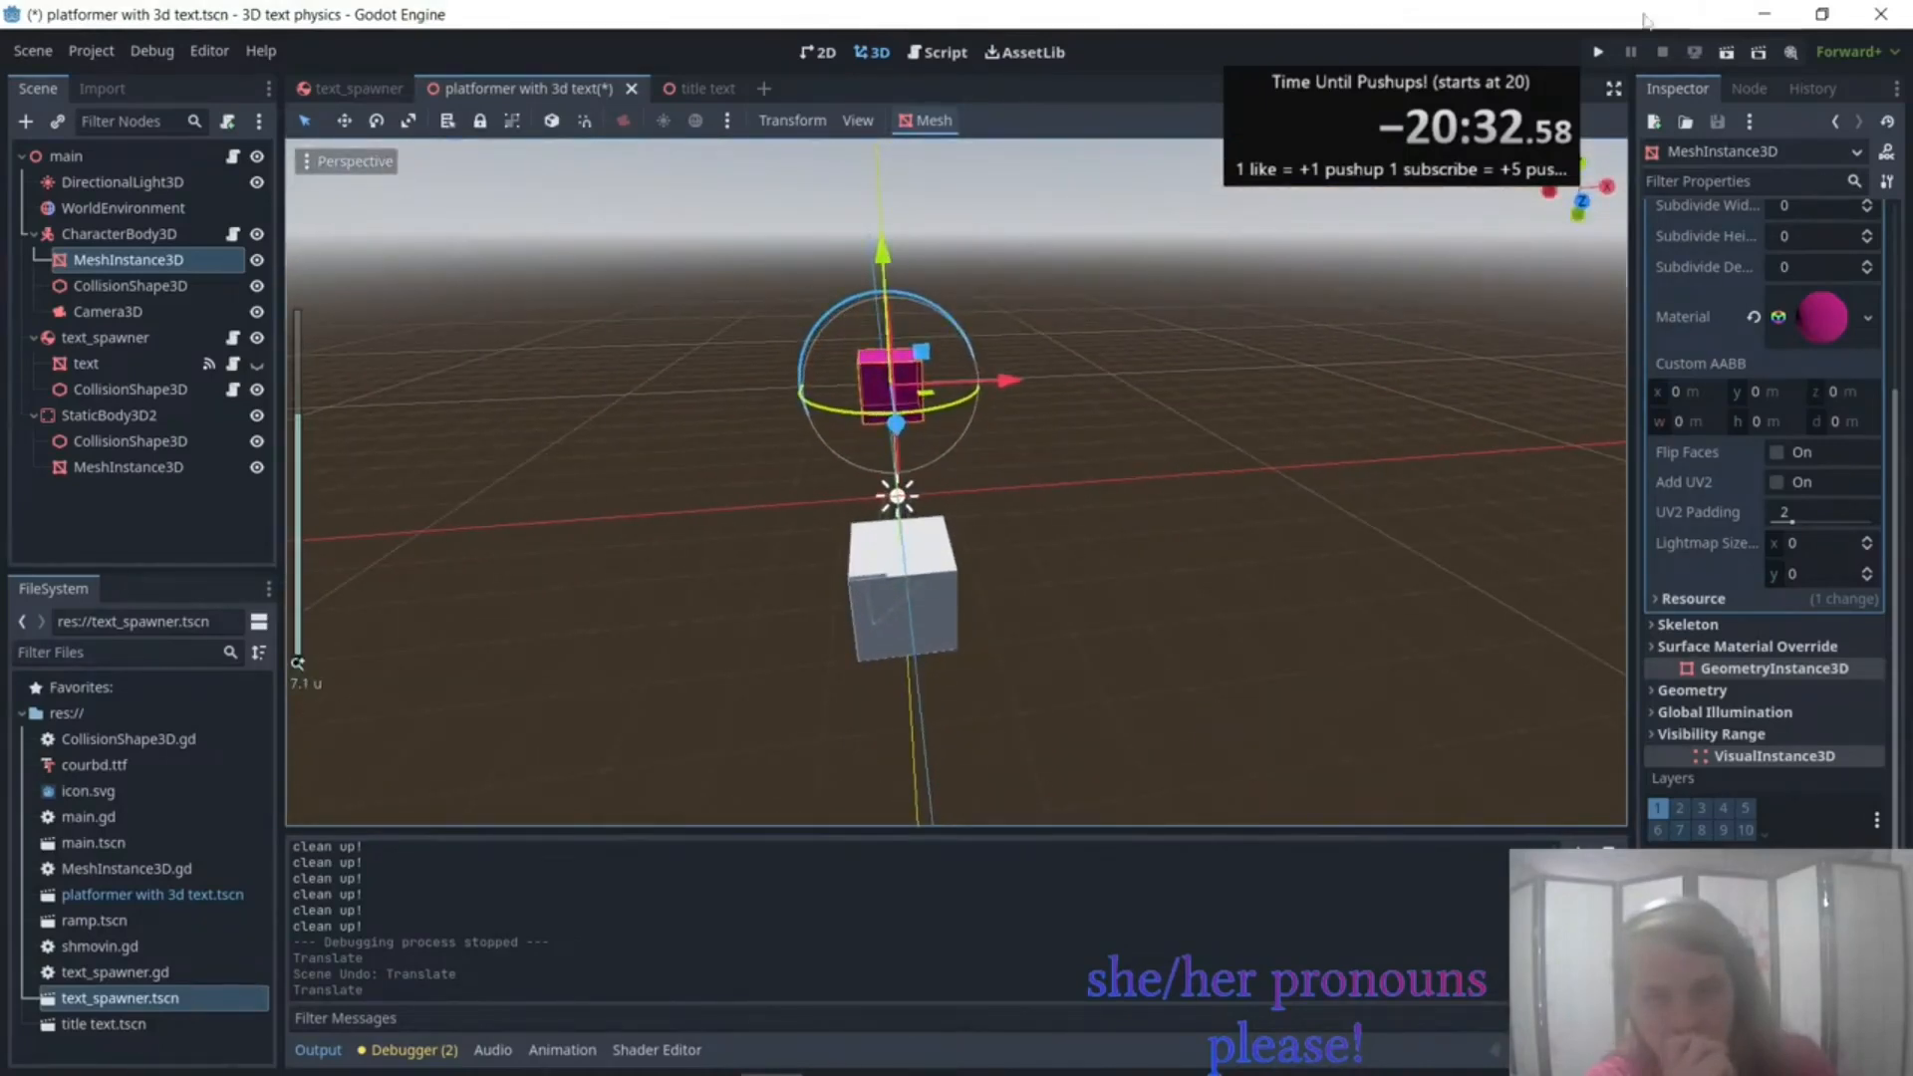
left_click(1599, 52)
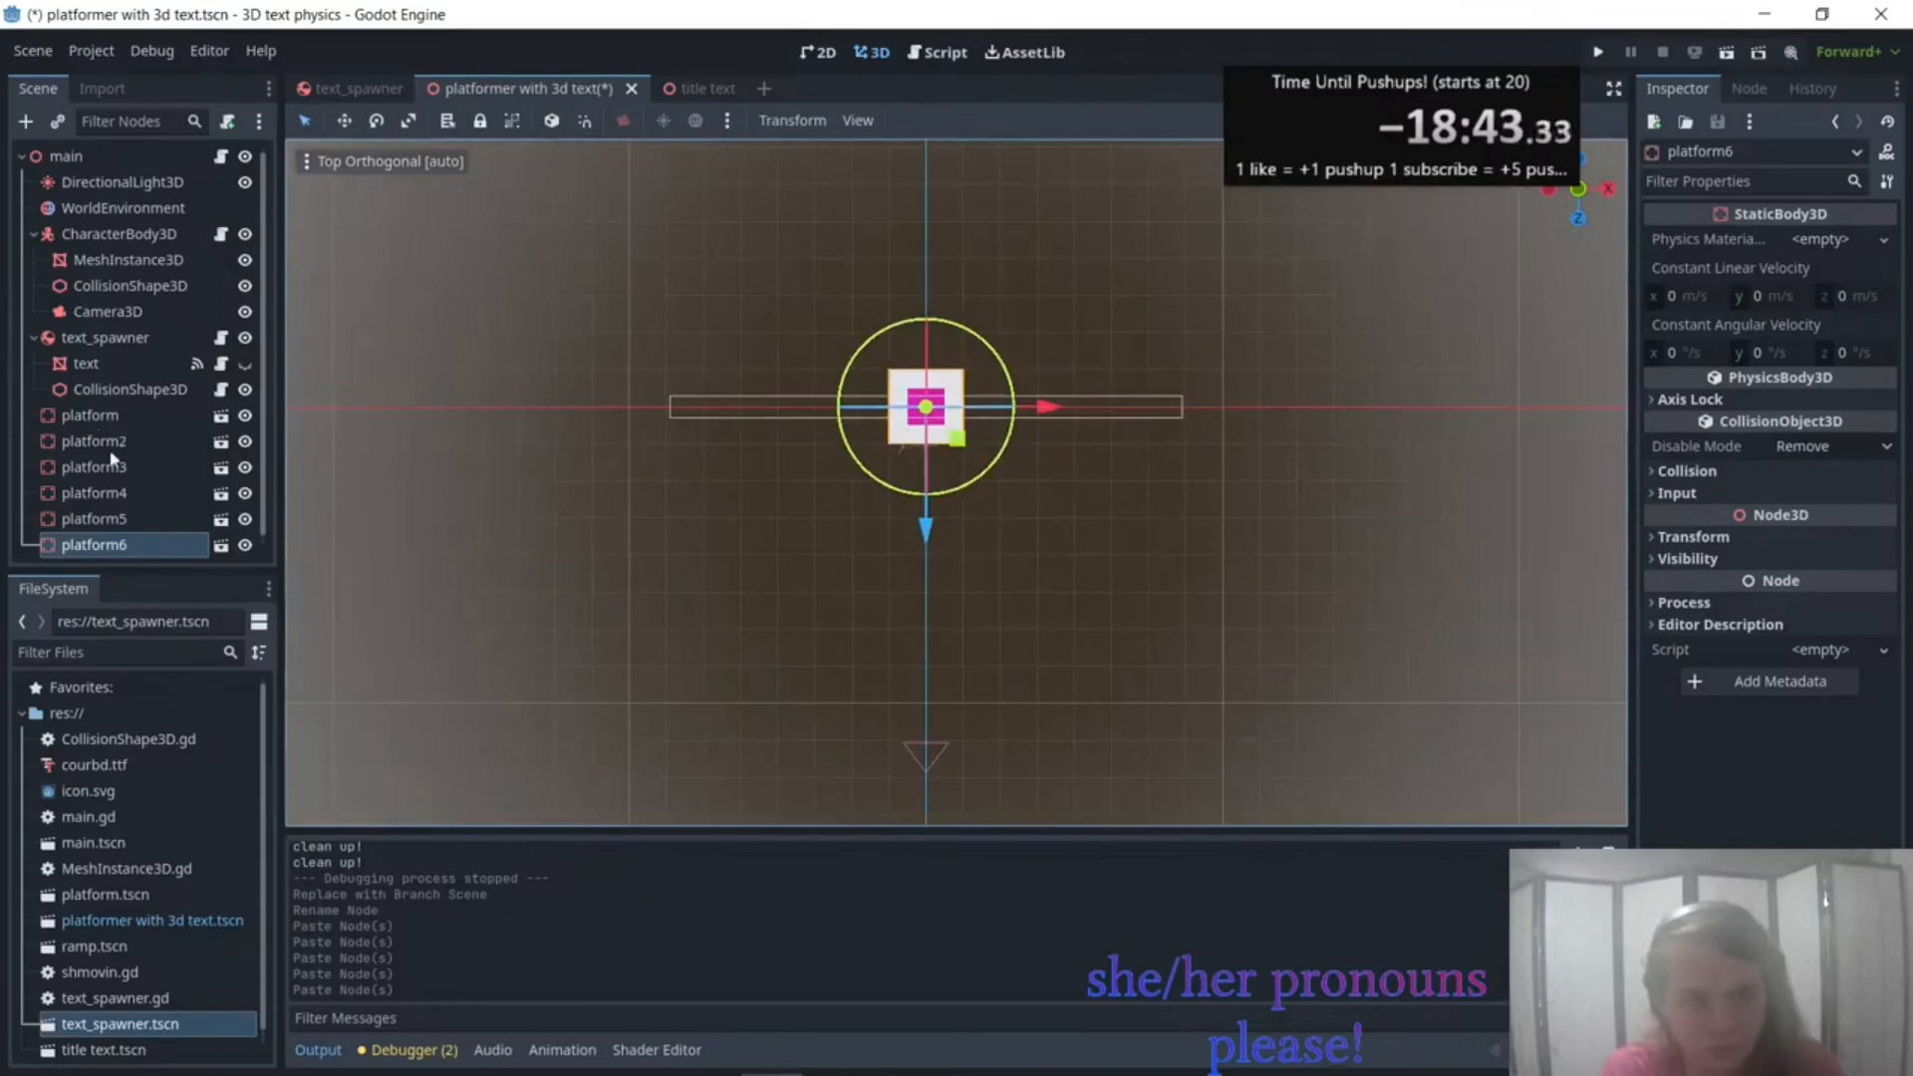
Move the platform copies apart into separate stepping blocks in Top view.
left_click_drag(927, 405, 1128, 405)
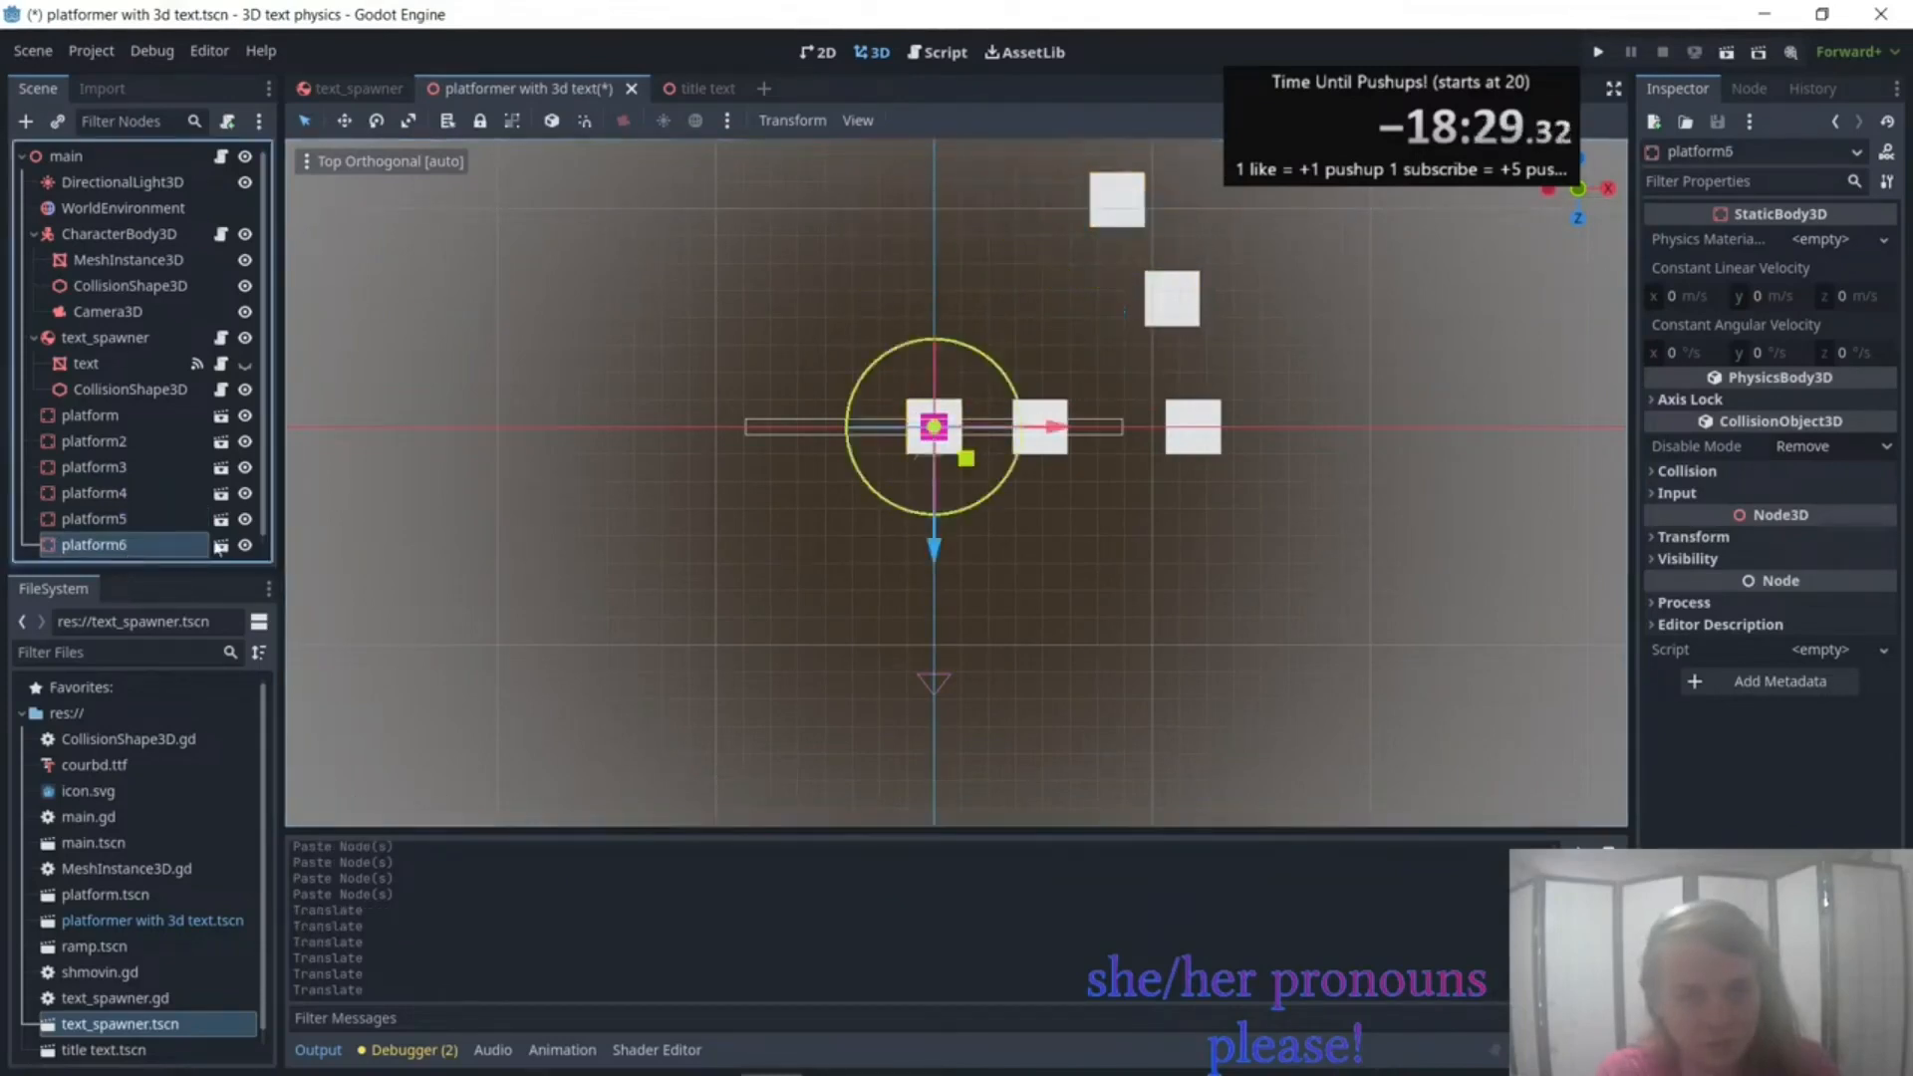
left_click_drag(933, 427, 965, 251)
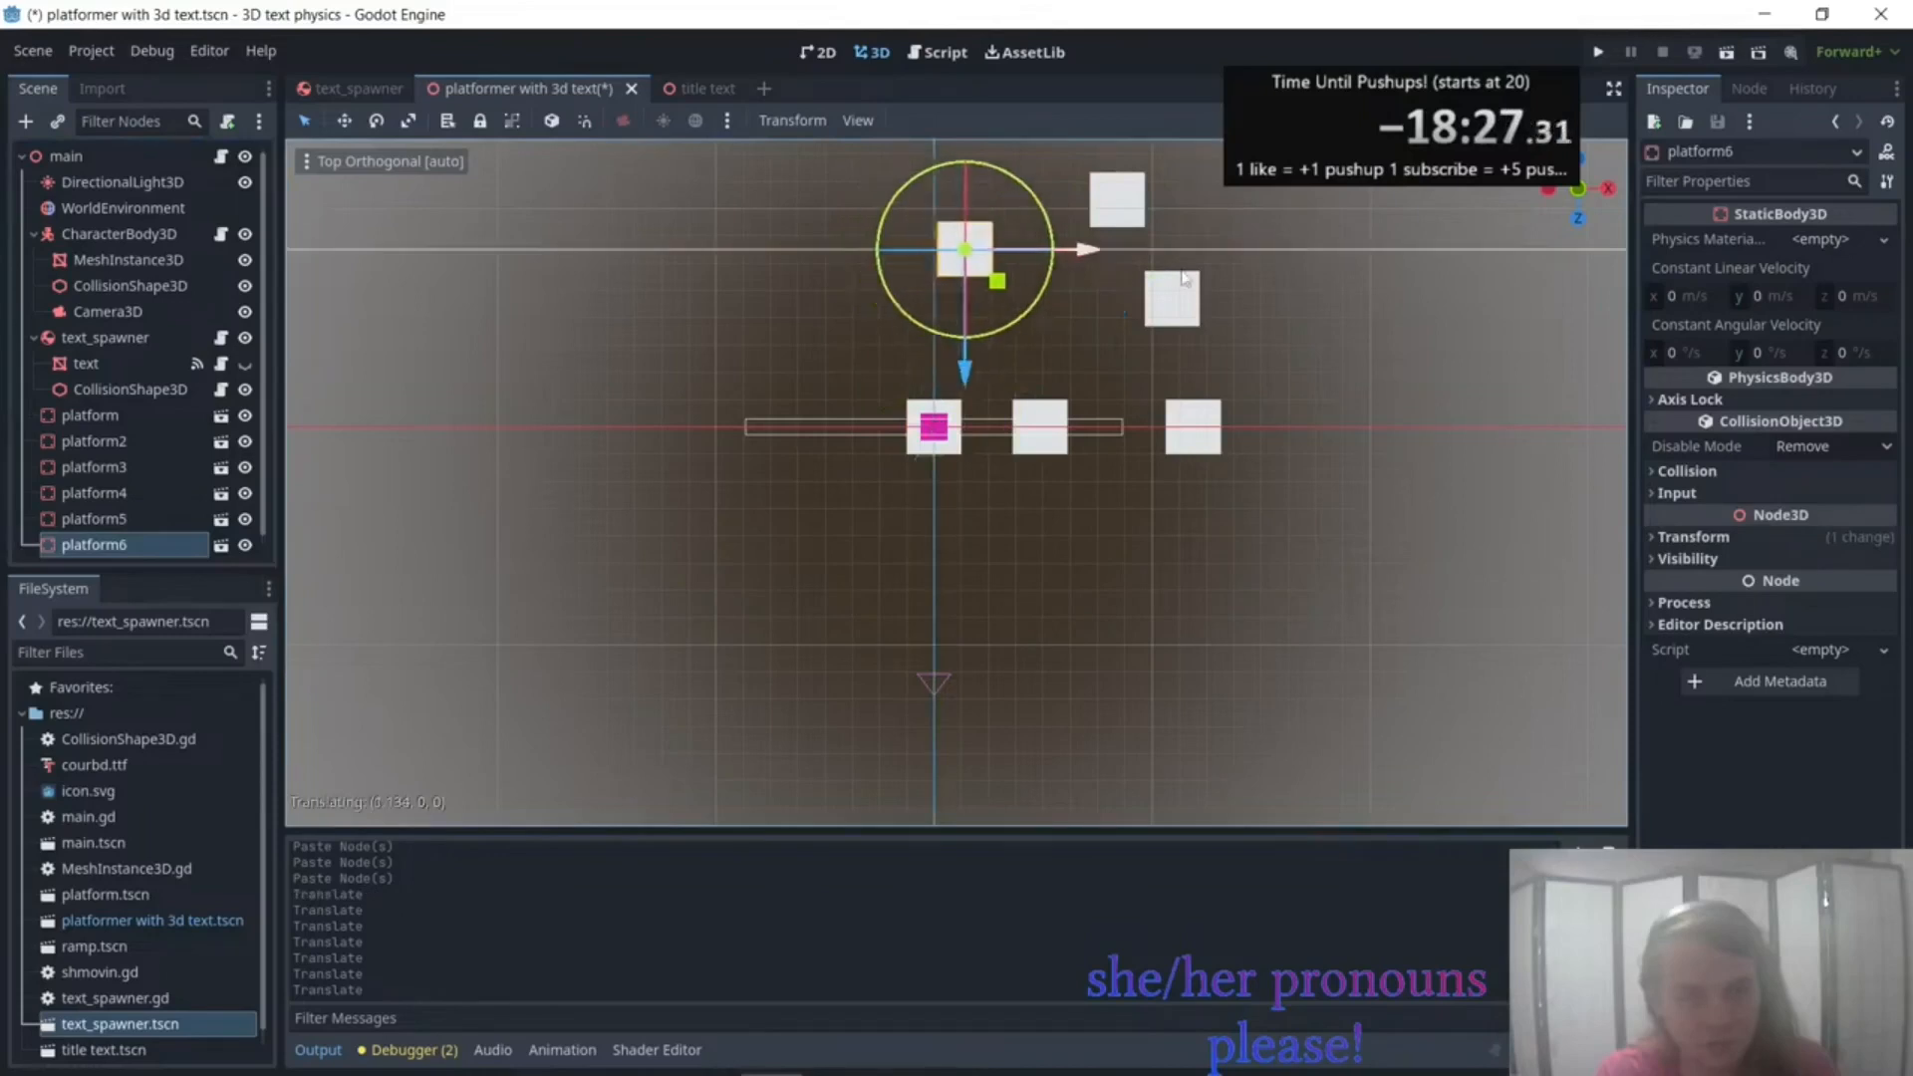
left_click_drag(969, 251, 1030, 196)
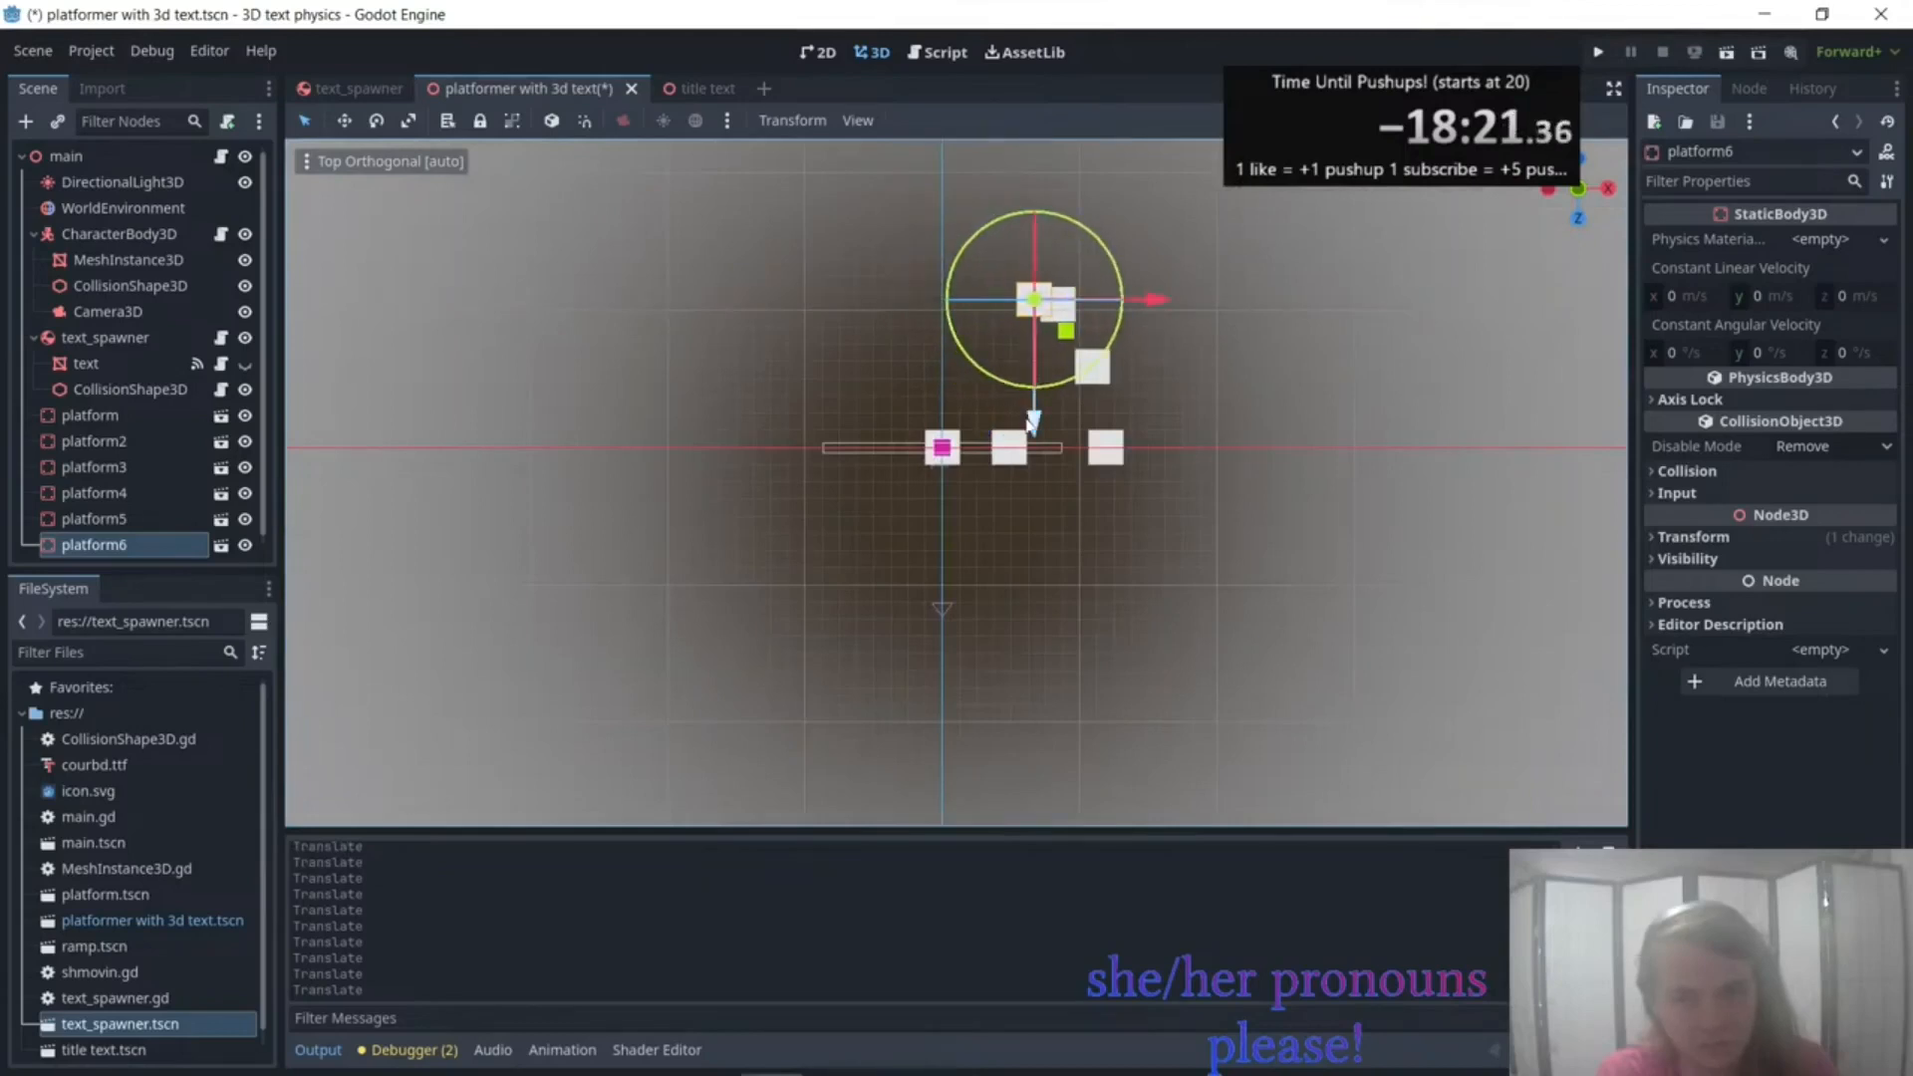
left_click_drag(1034, 301, 1047, 242)
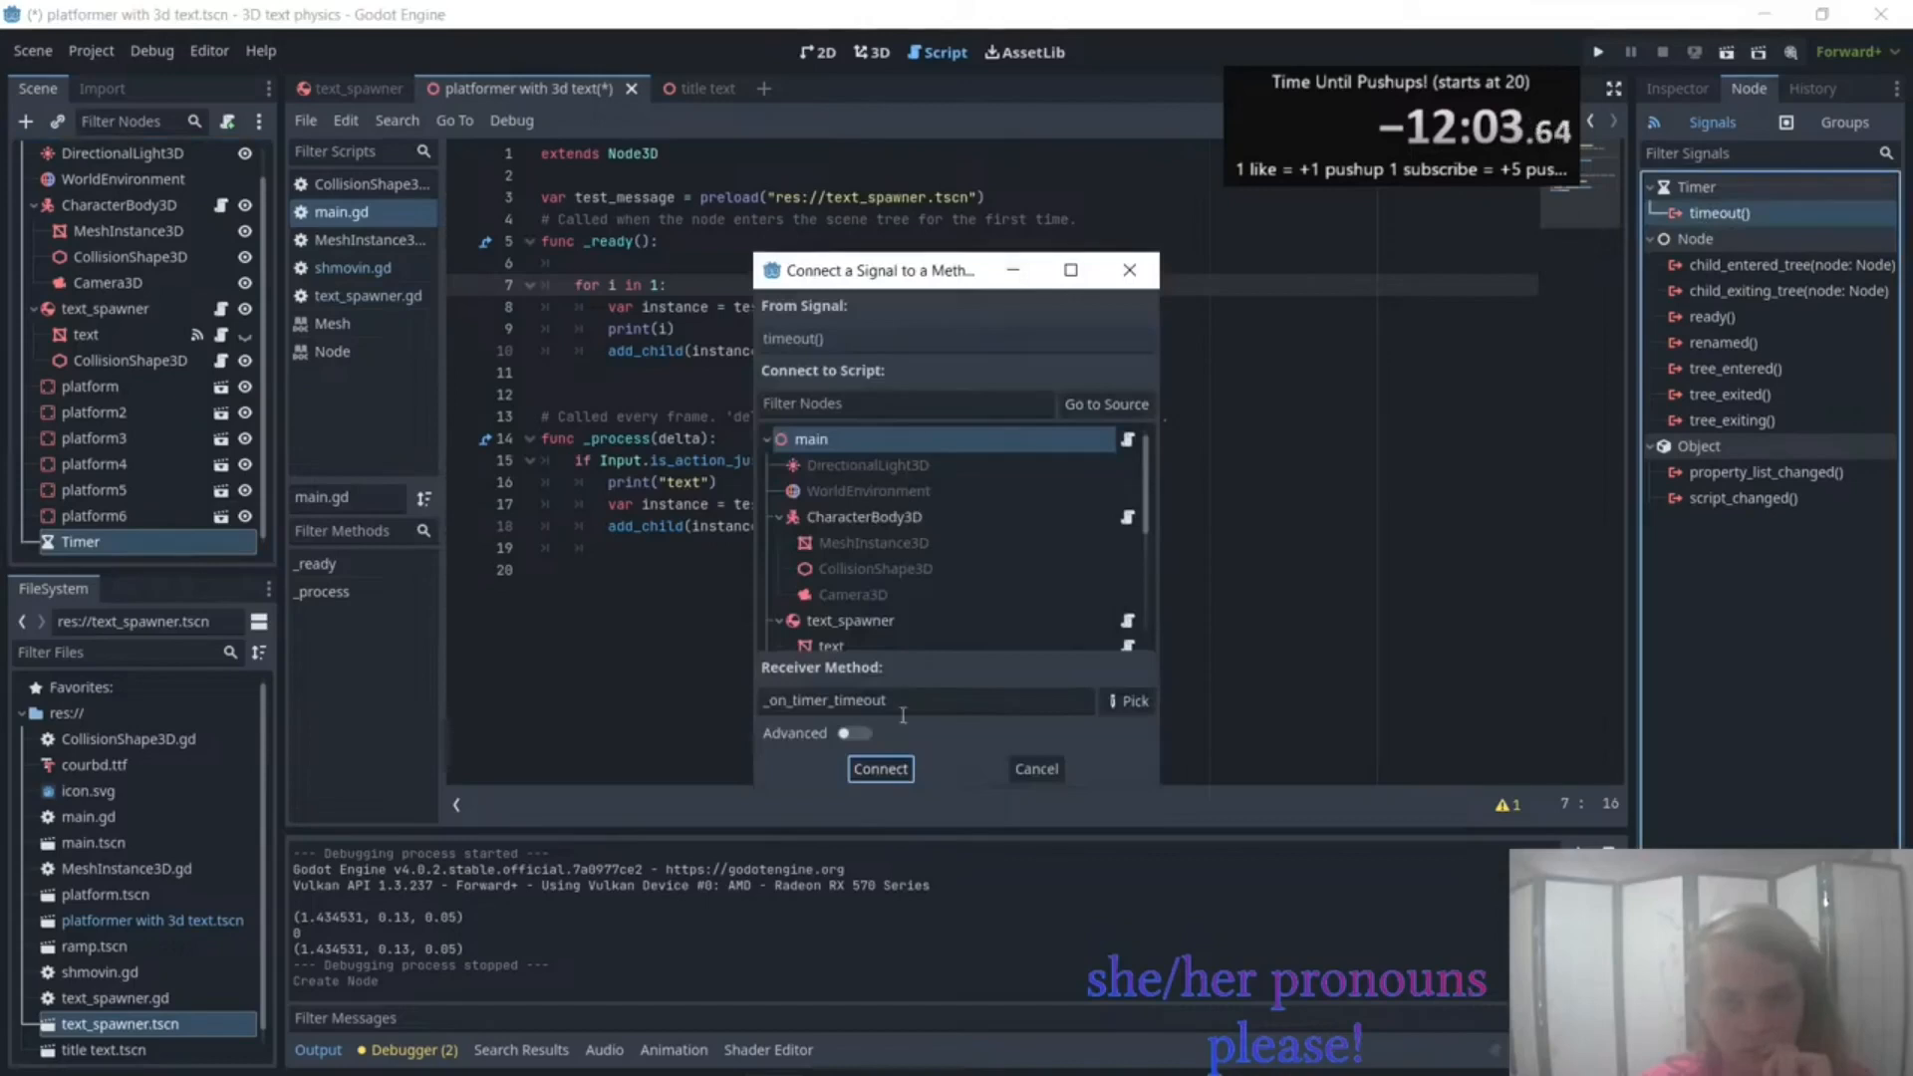
Connect the Timer's timeout to main.gd to spawn text, then test the game.
left_click(879, 769)
type("var instance = test_message.instantiate()")
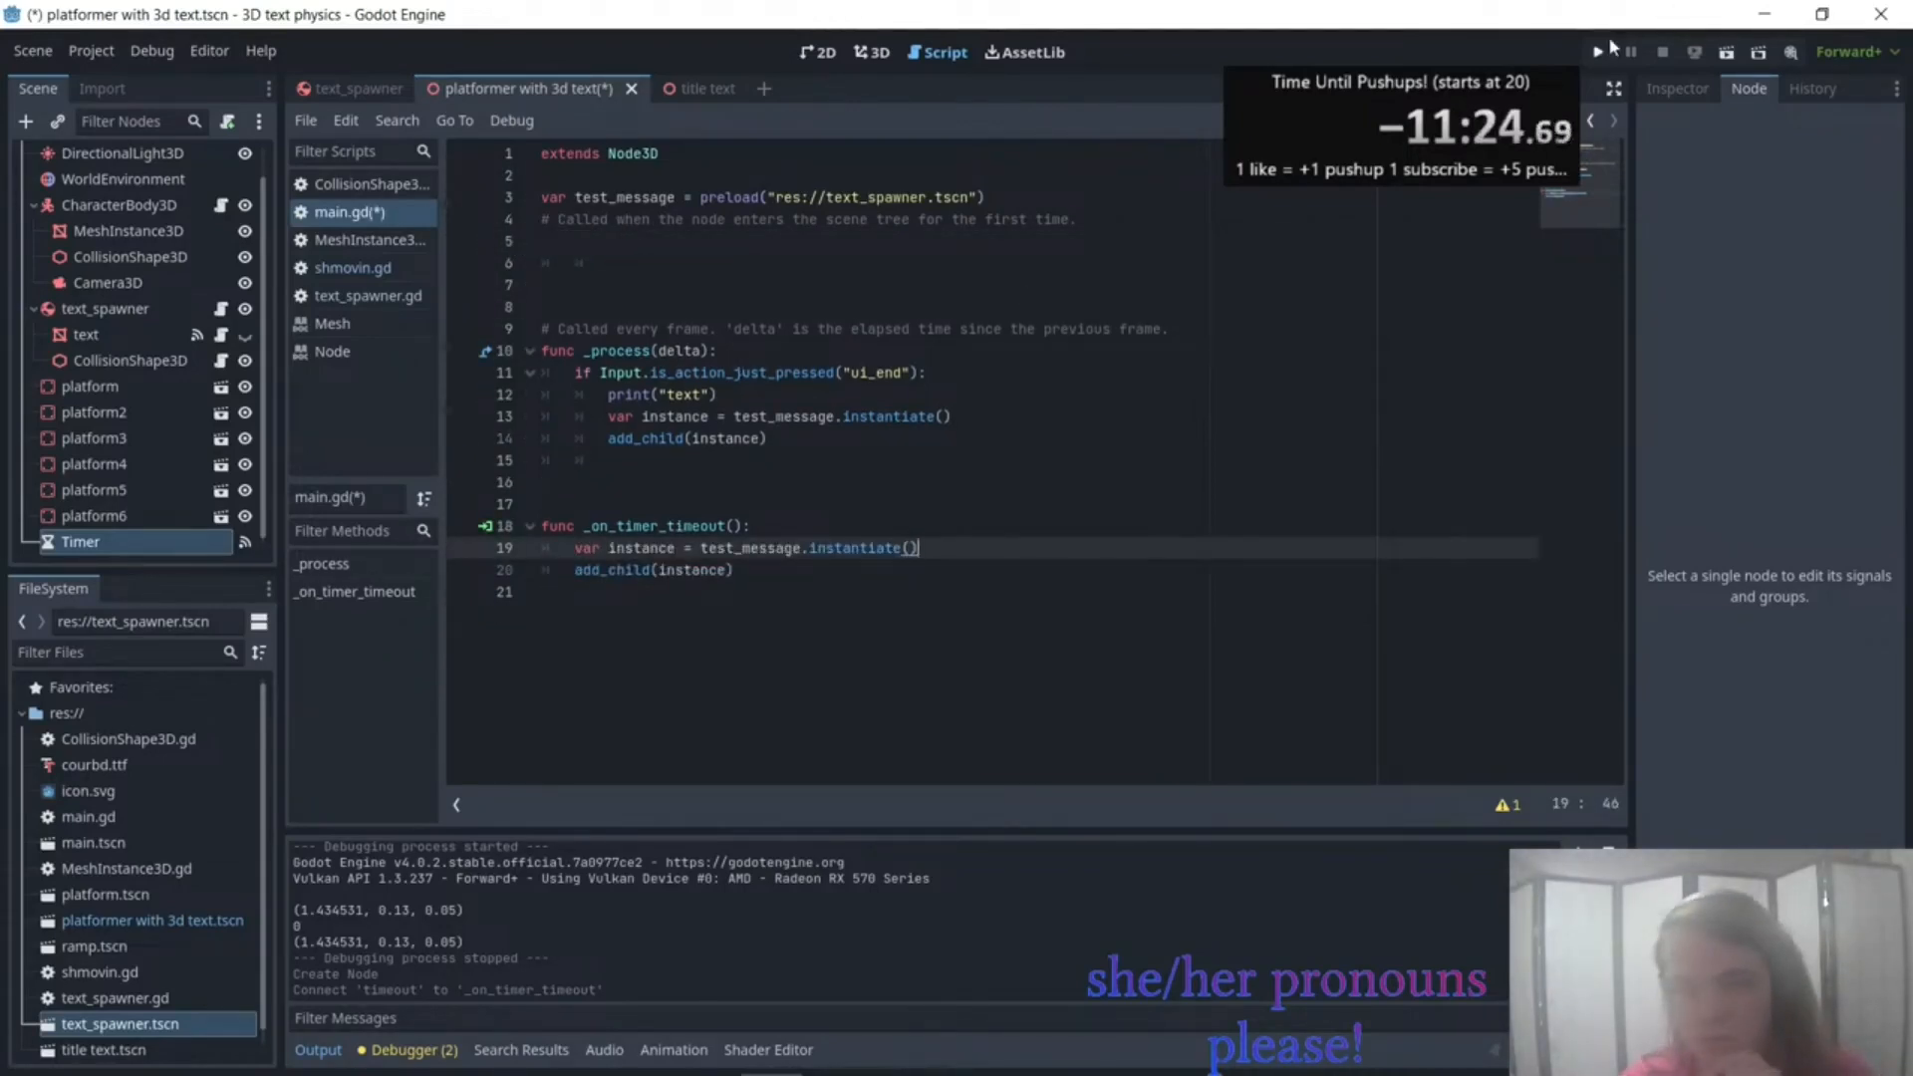
left_click(1601, 52)
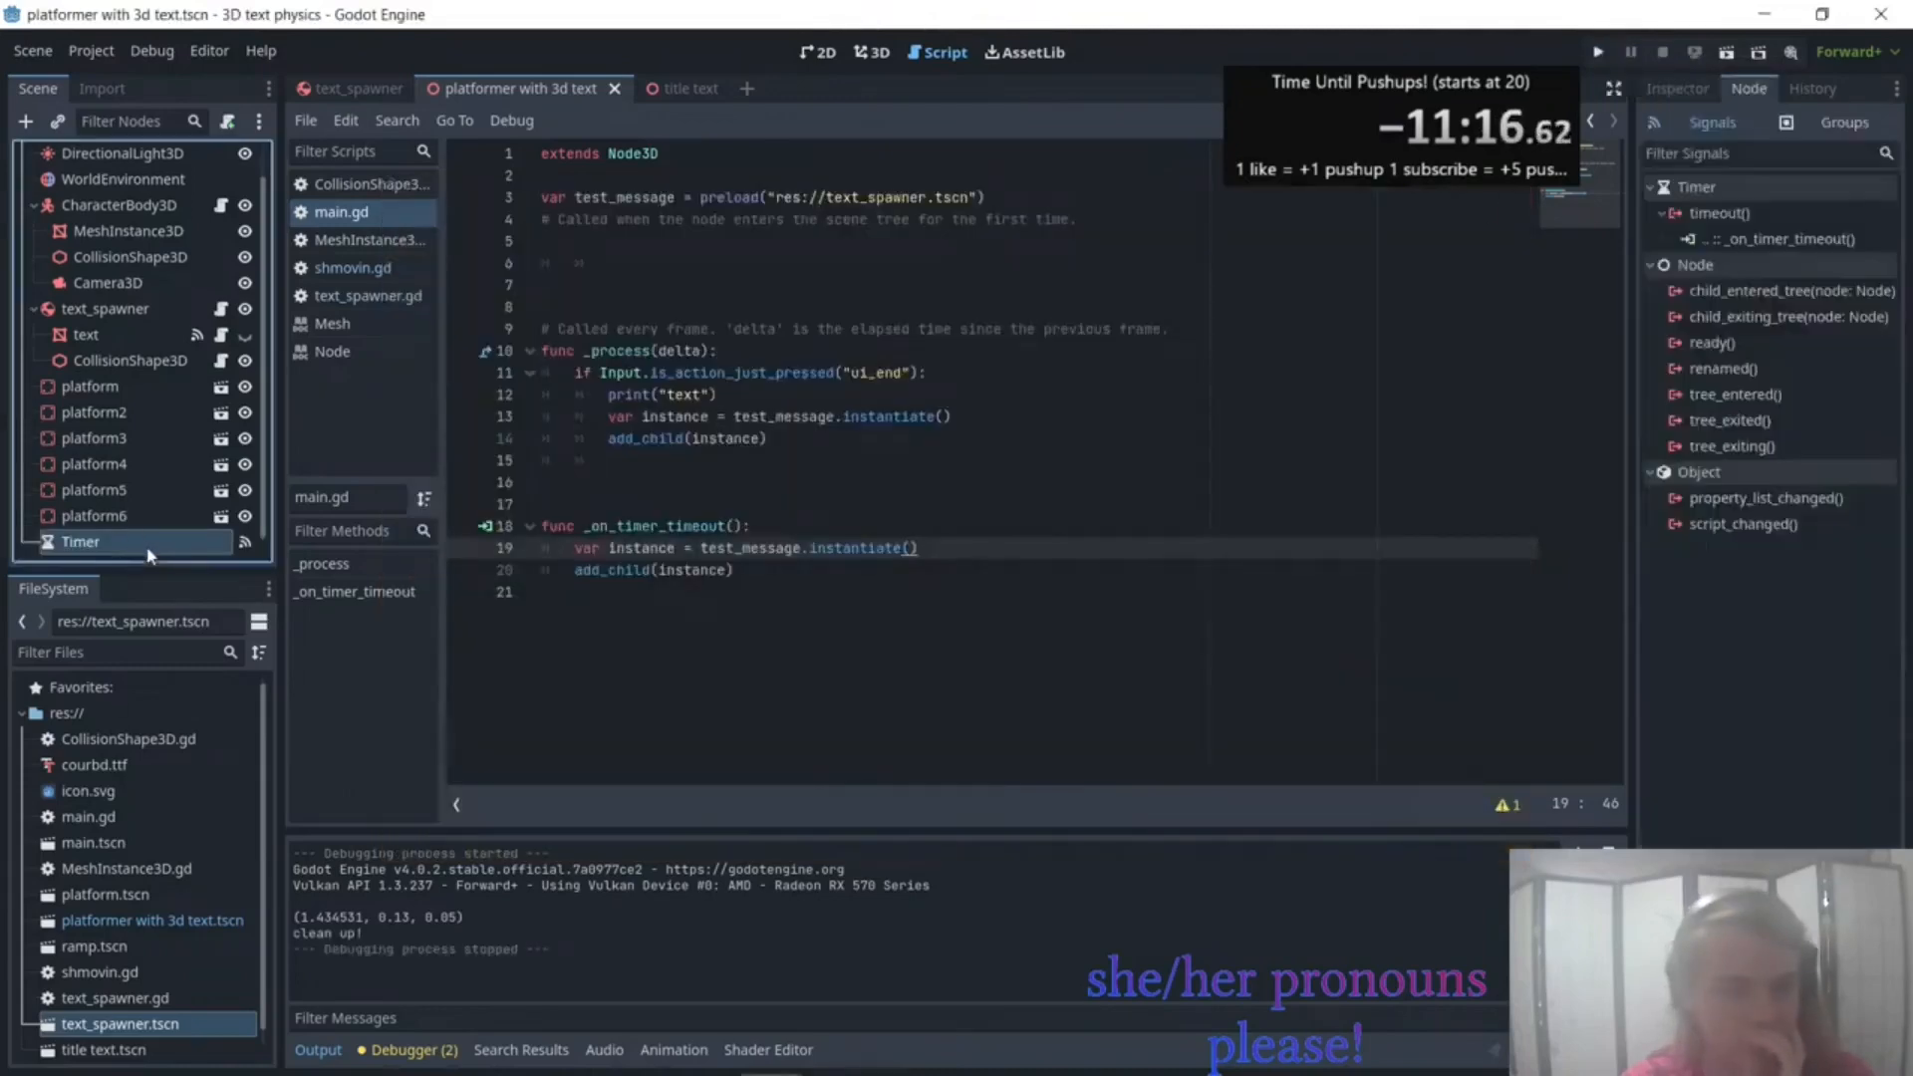
Enable Autostart on the Timer node and run the scene.
left_click(1676, 87)
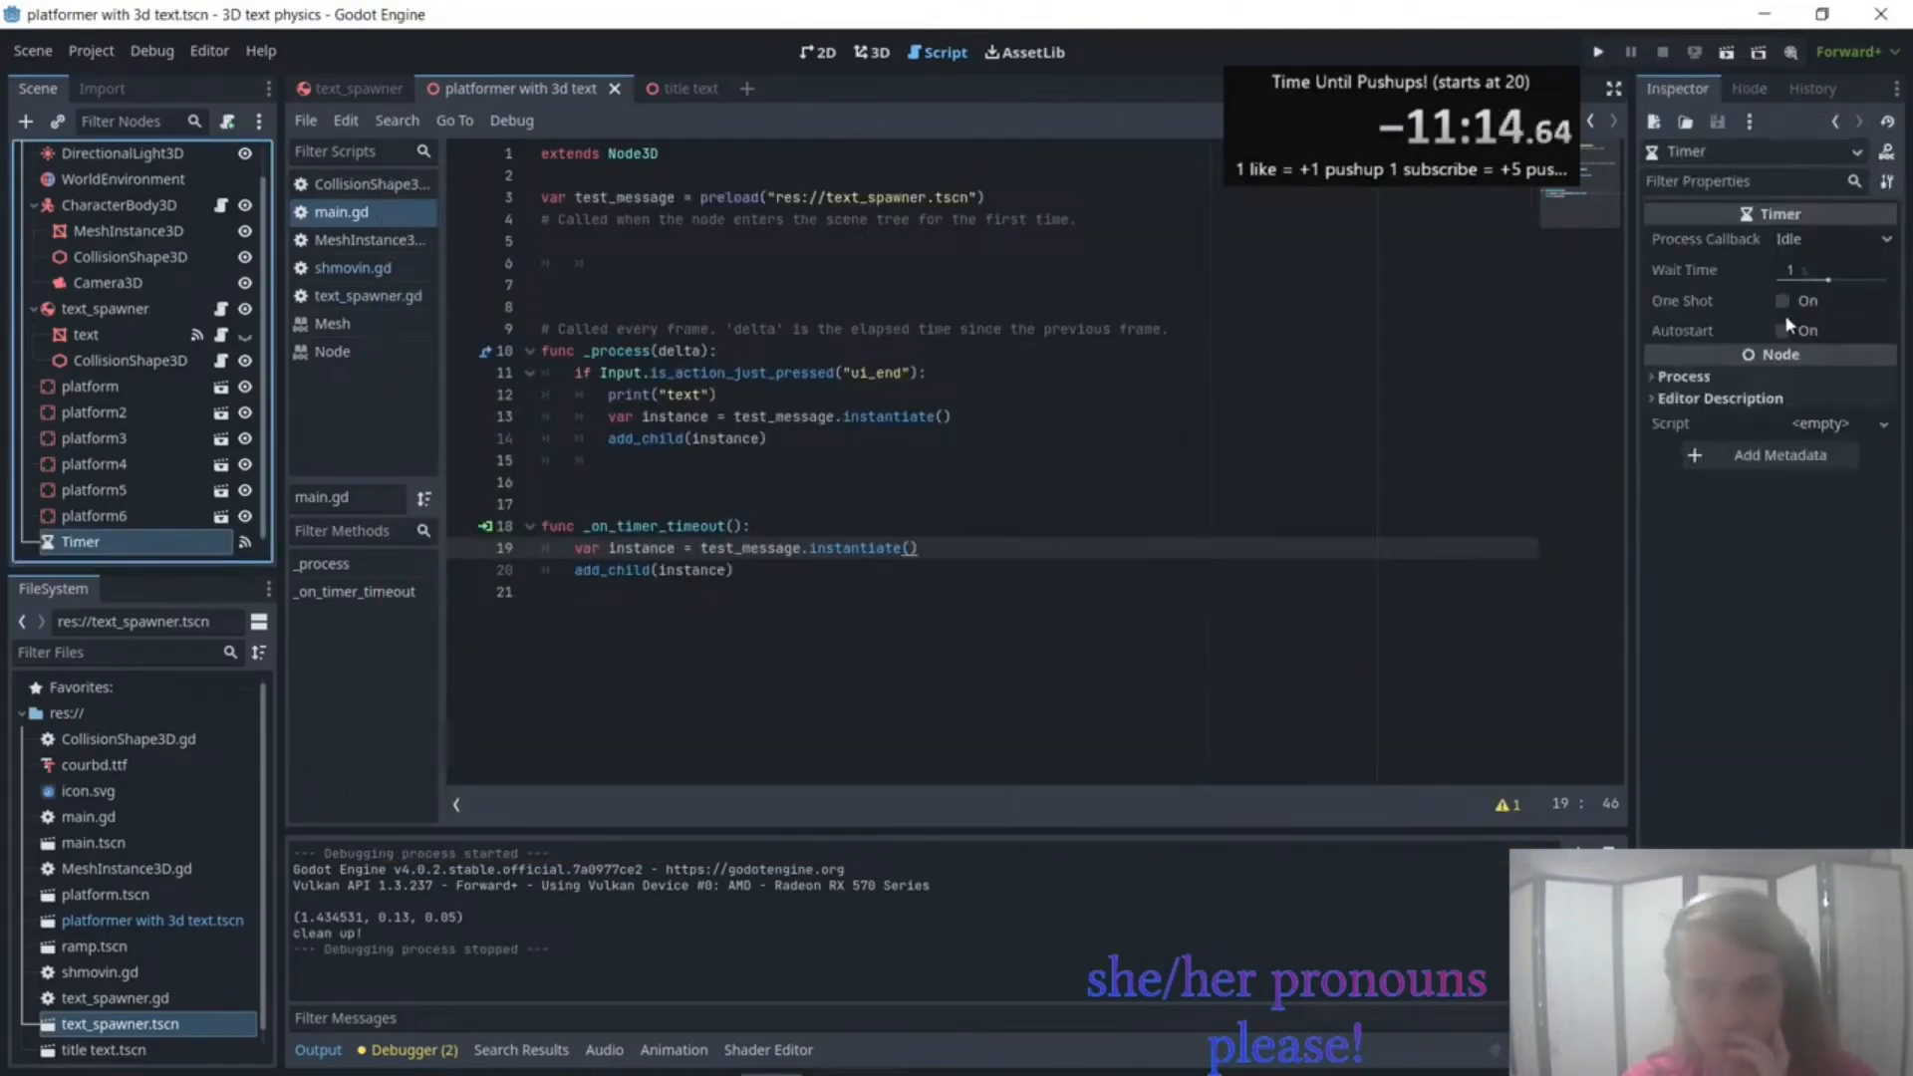
left_click(1782, 331)
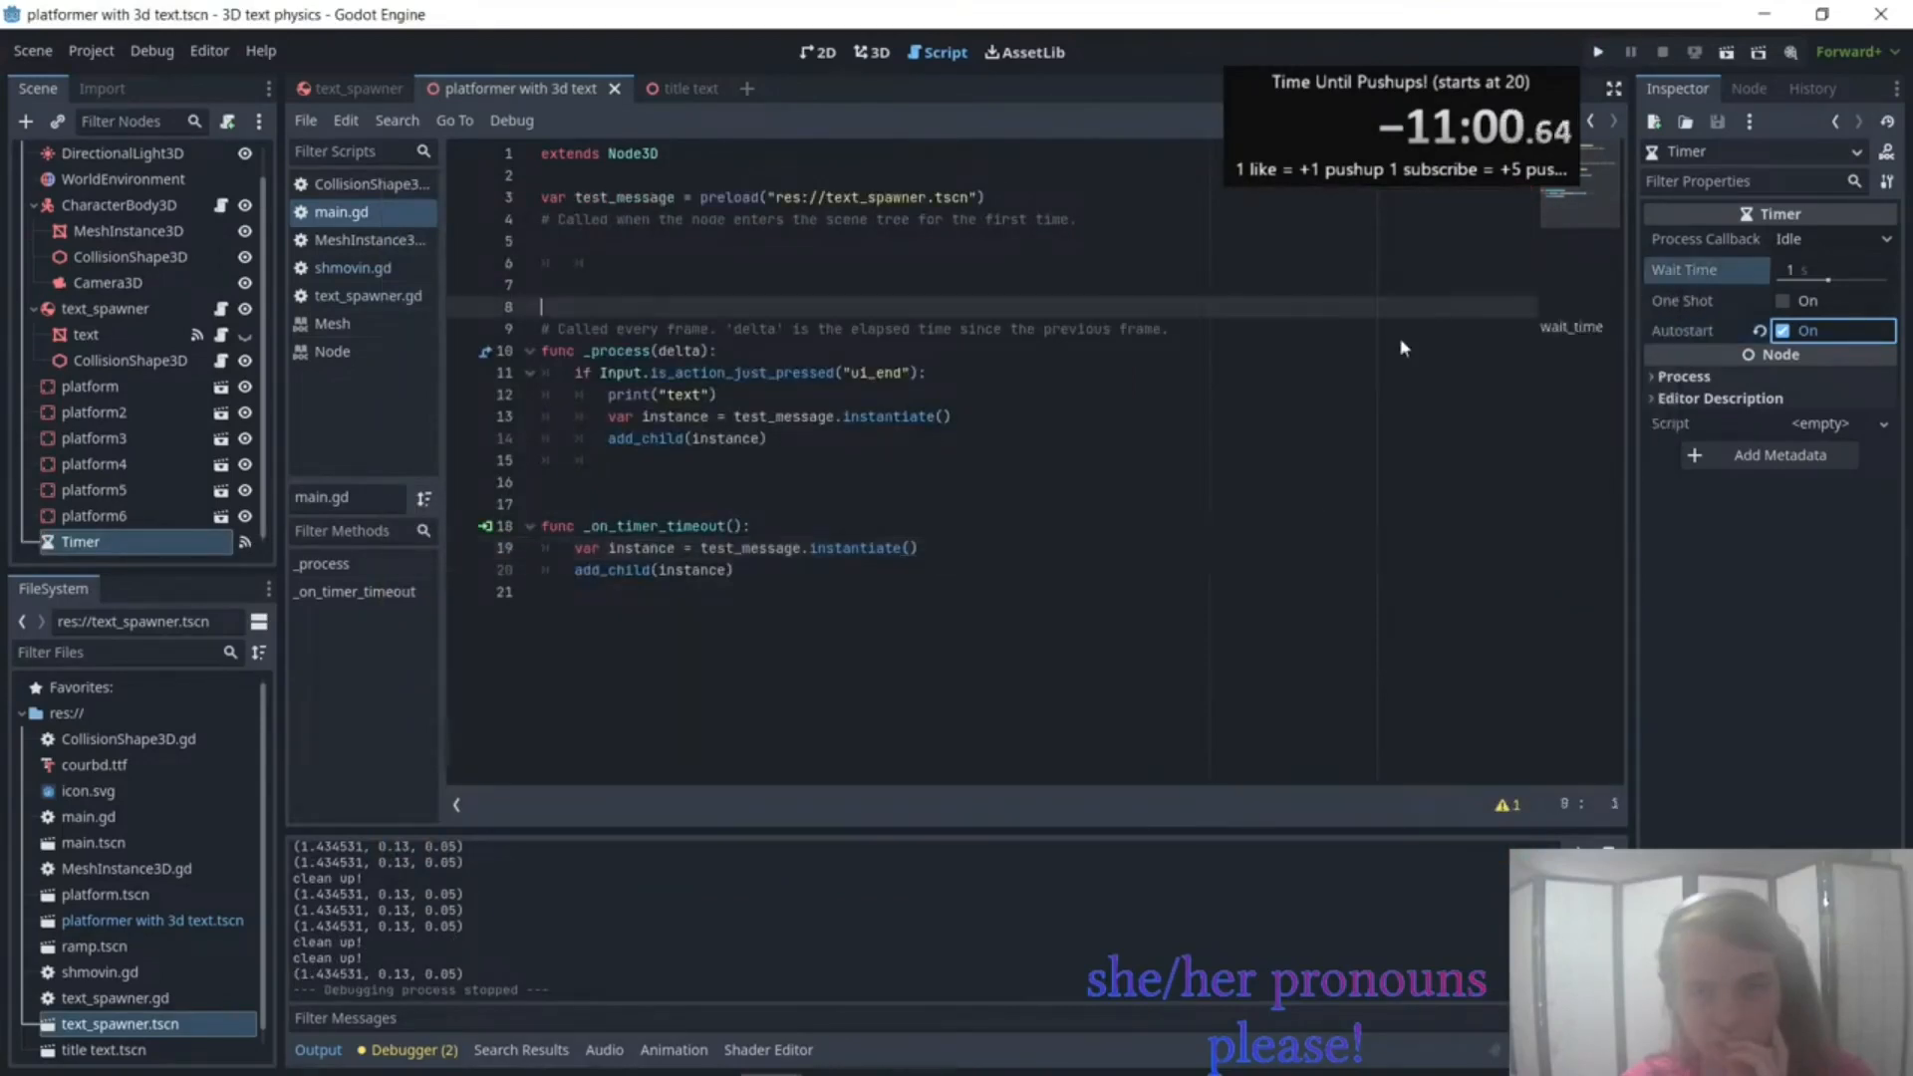
left_click(1596, 52)
type("print($Timer.wait_time)")
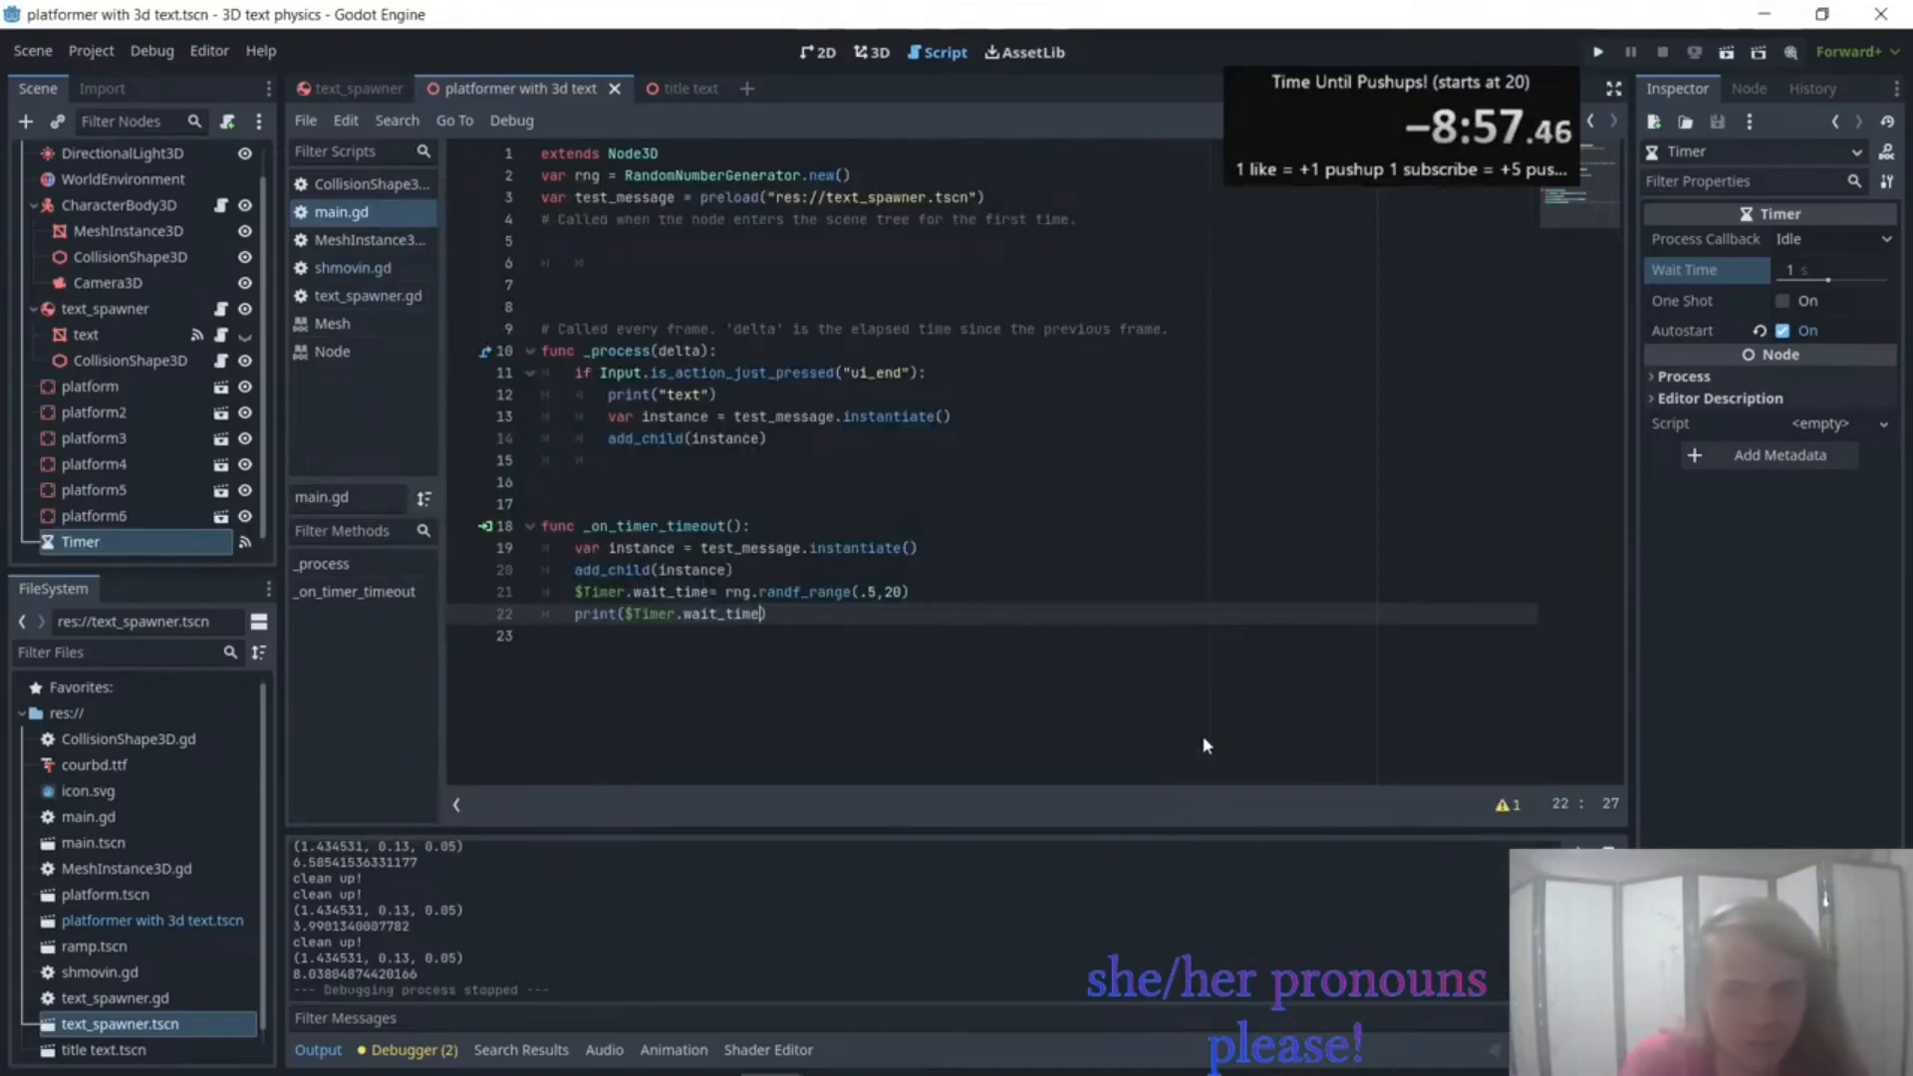
Return to the 3D scene view after adding the random 0.5–20 s wait_time code.
left_click(871, 52)
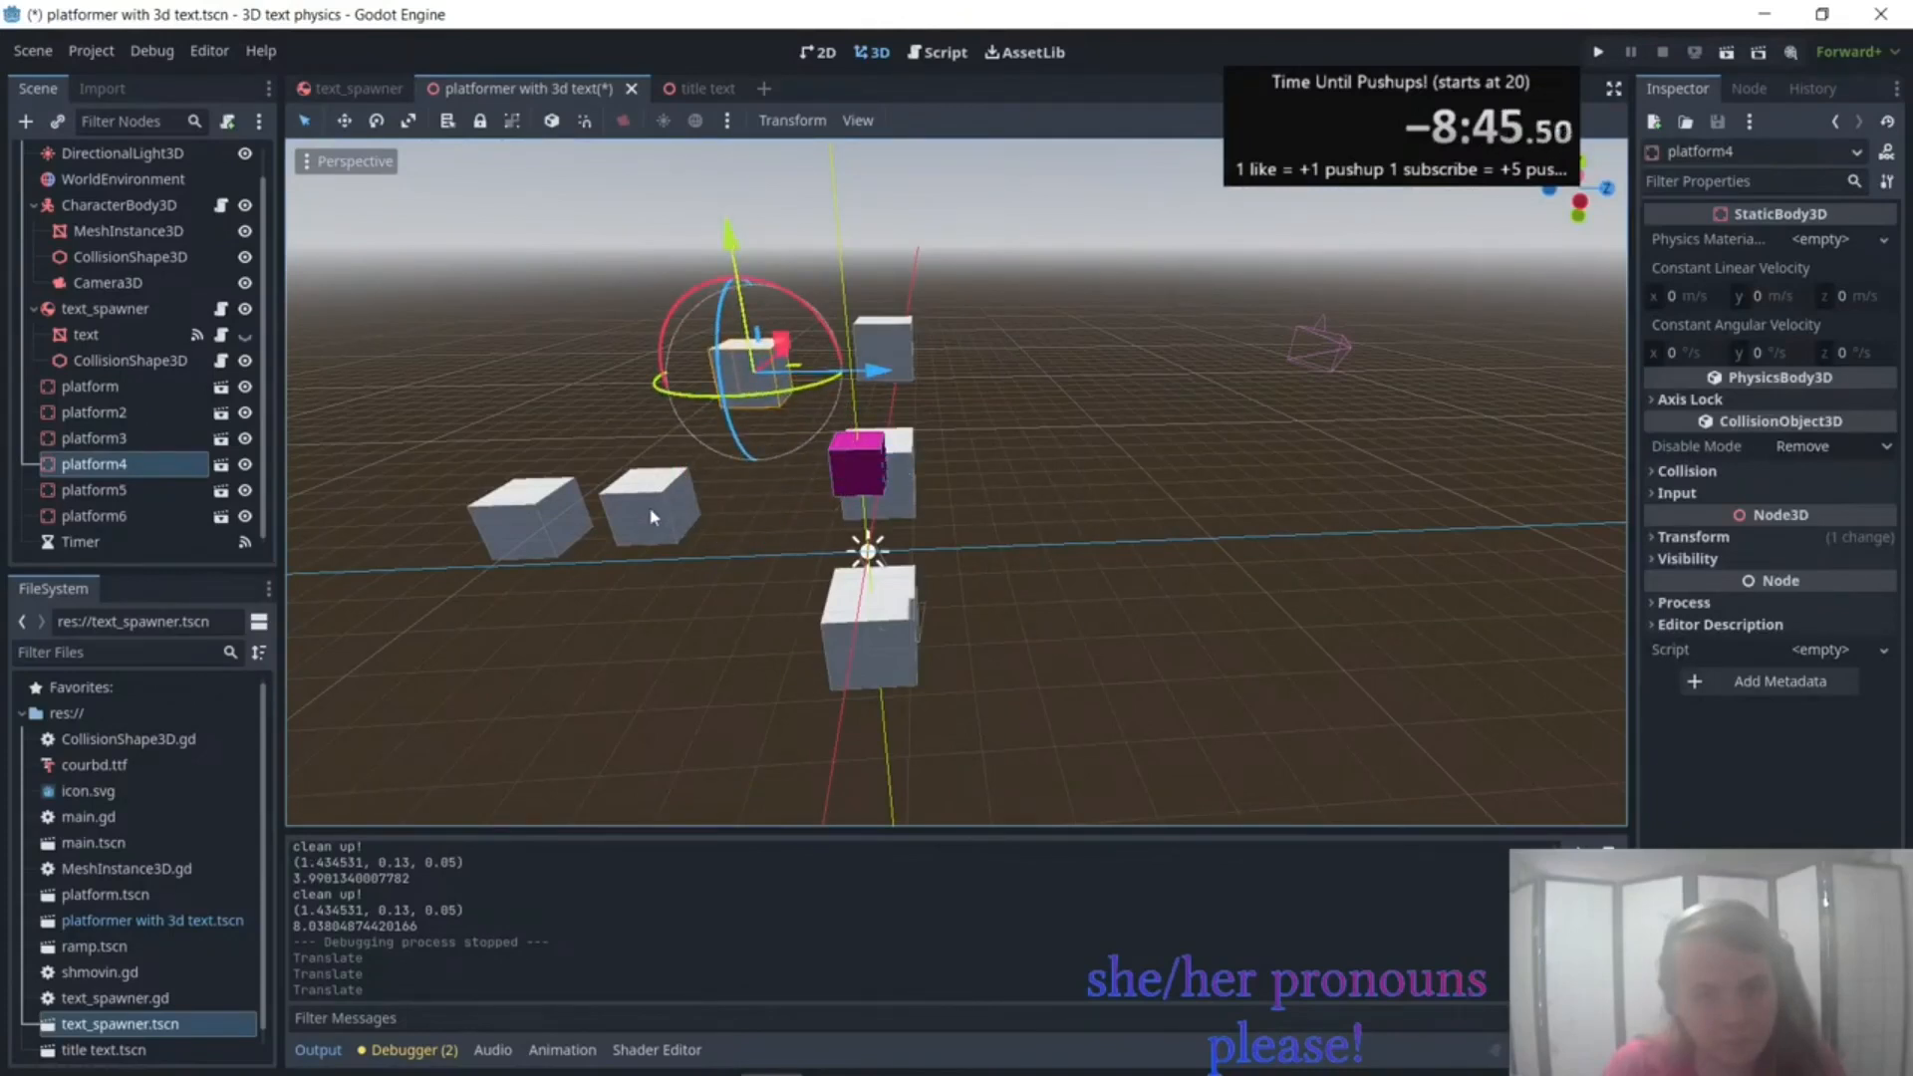
Reposition platform4, play the scene to confirm 'Like And Subscribe' text spawns, then stop.
left_click(96, 490)
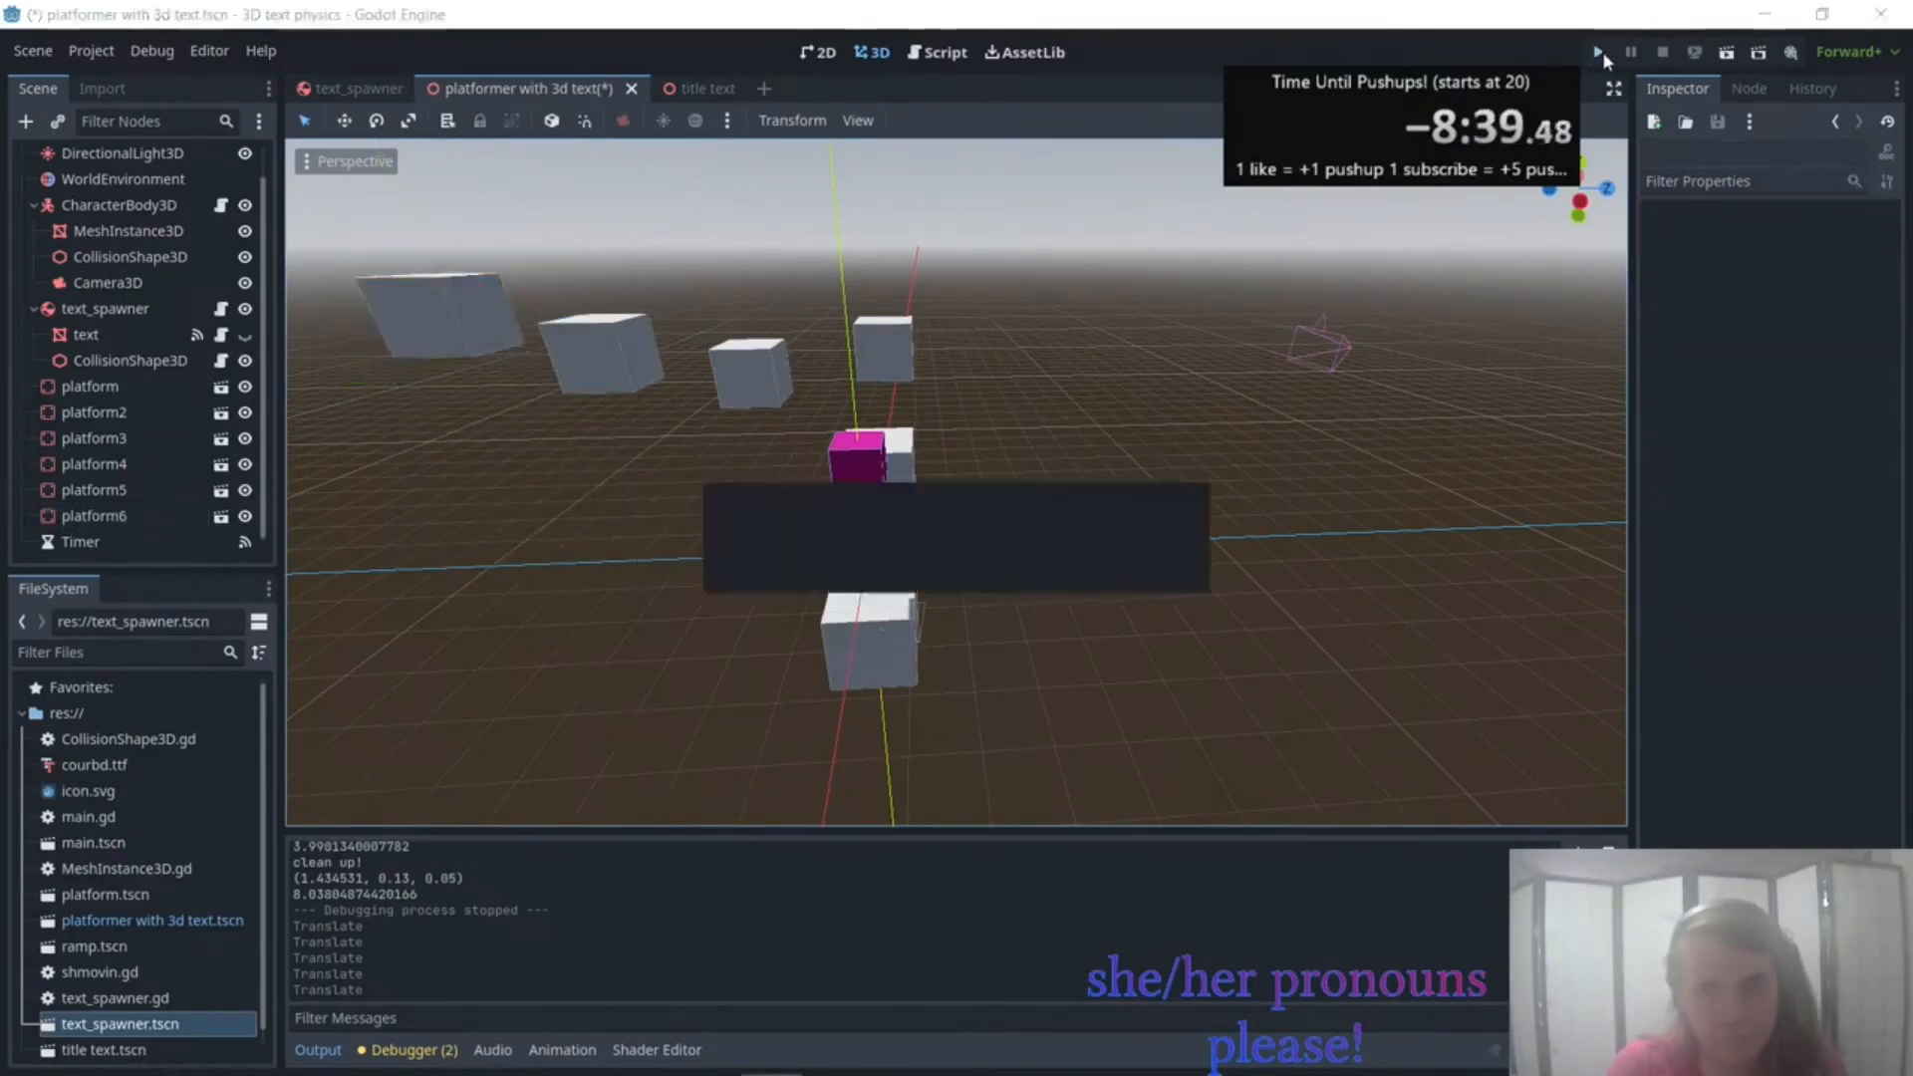
left_click(1597, 51)
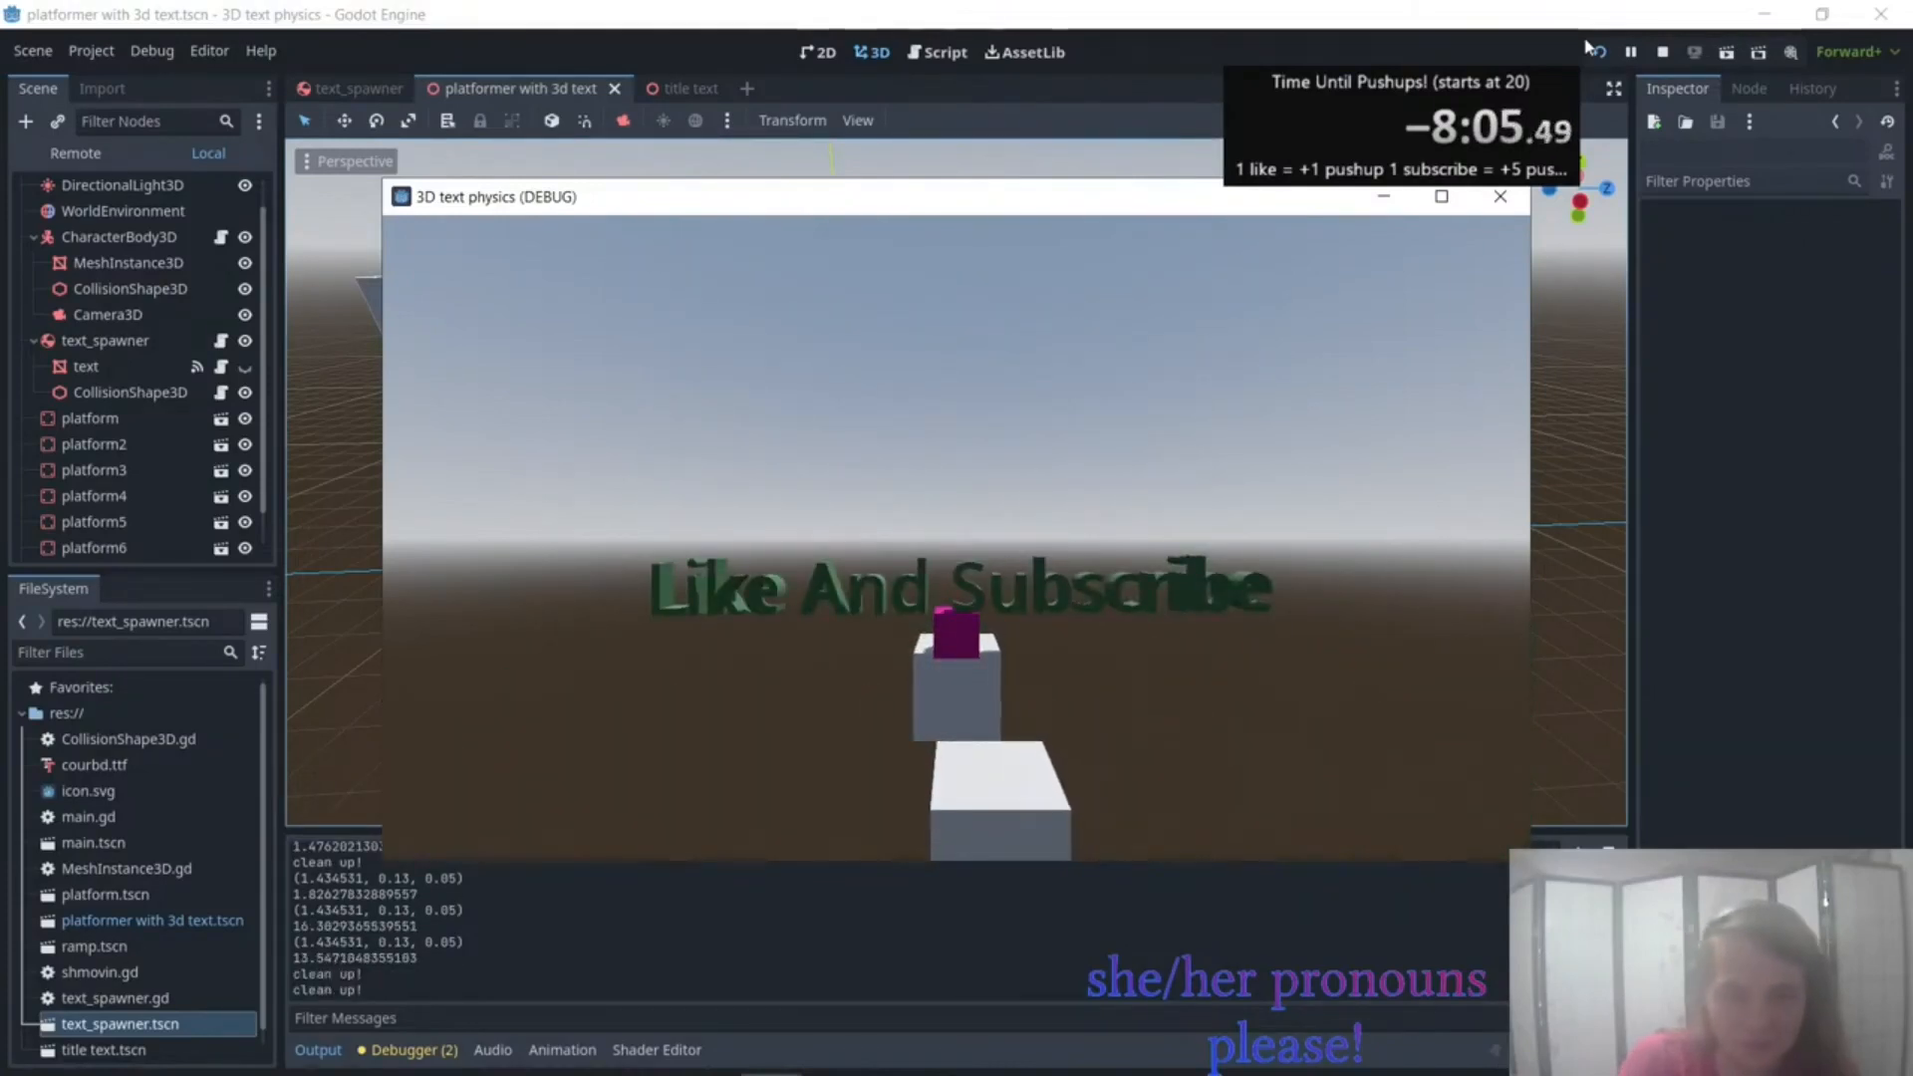
left_click(1662, 52)
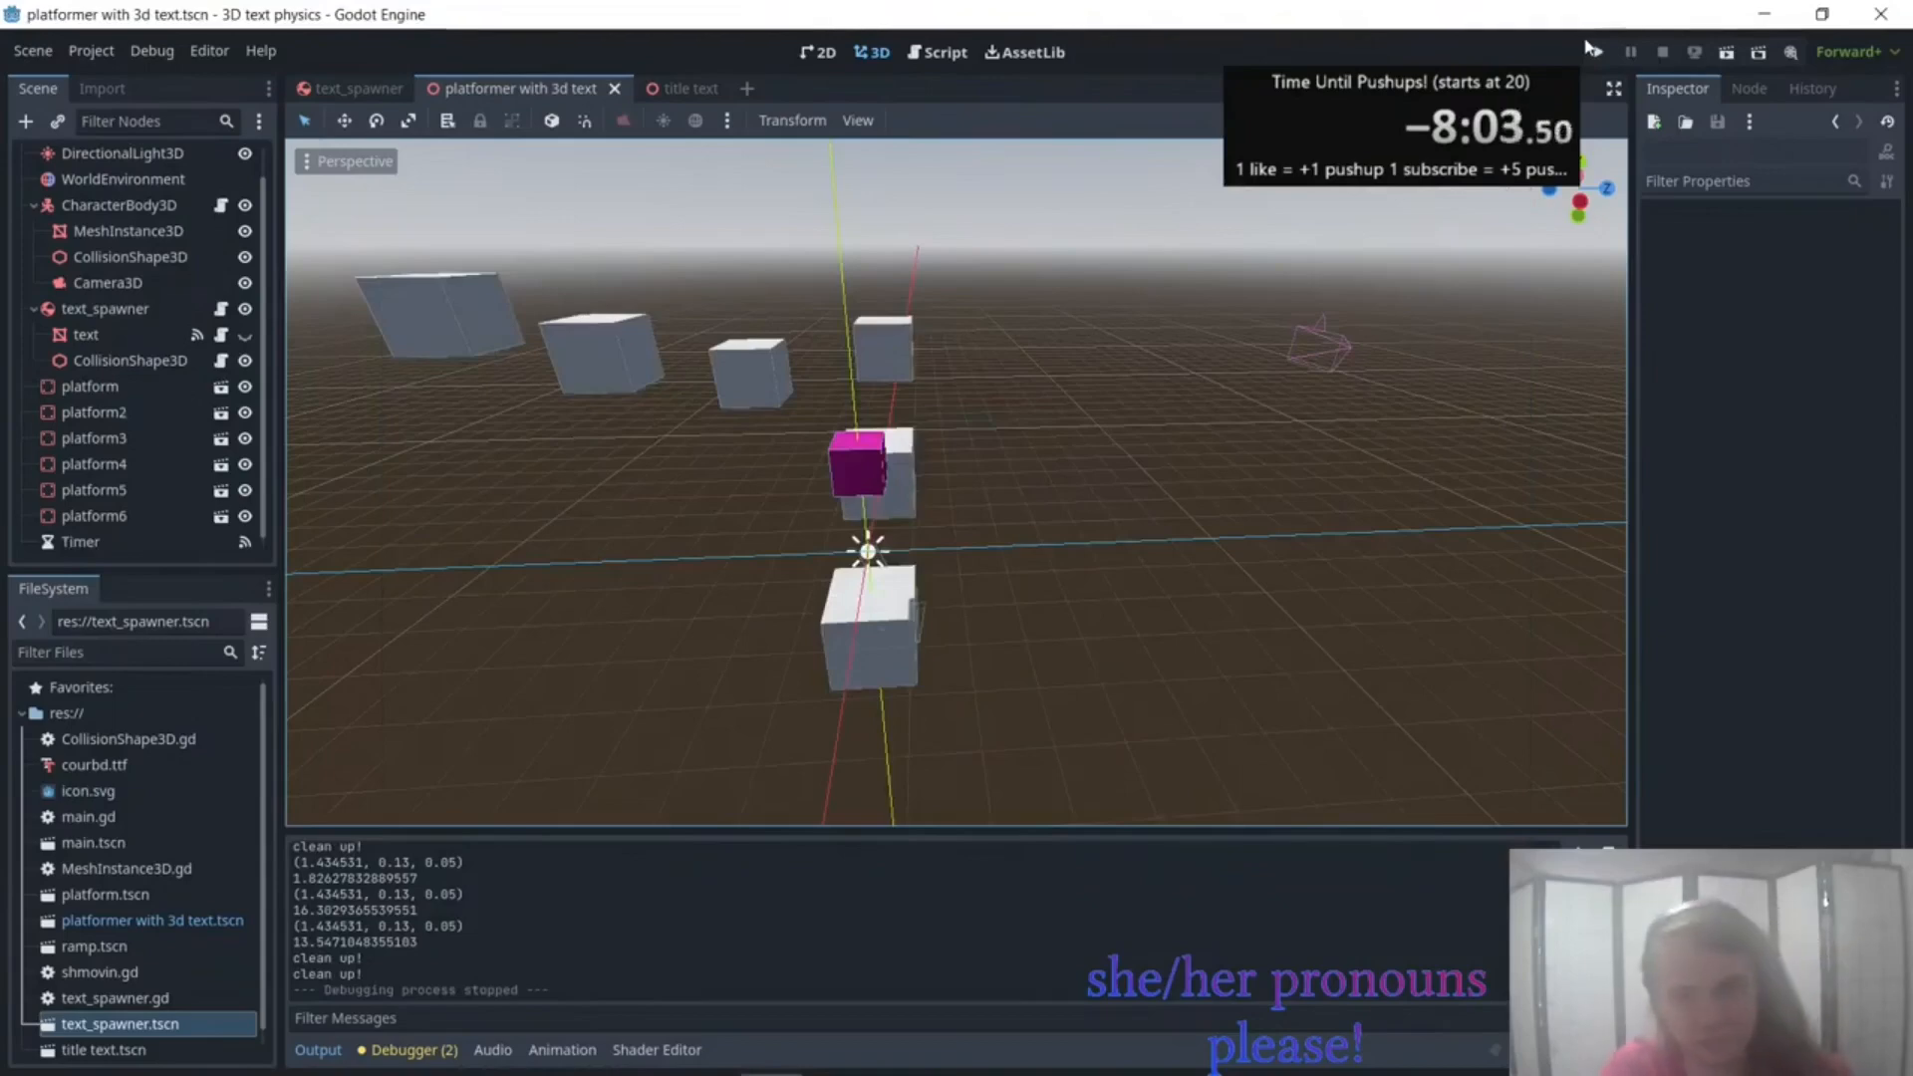